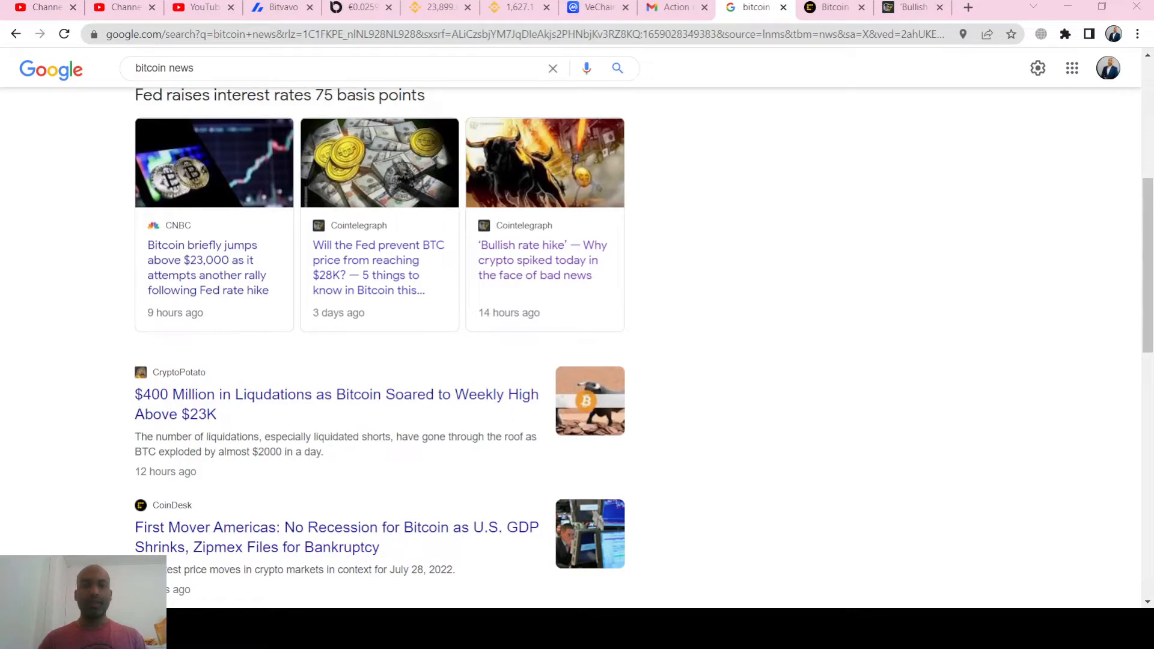
mouse_move(801, 368)
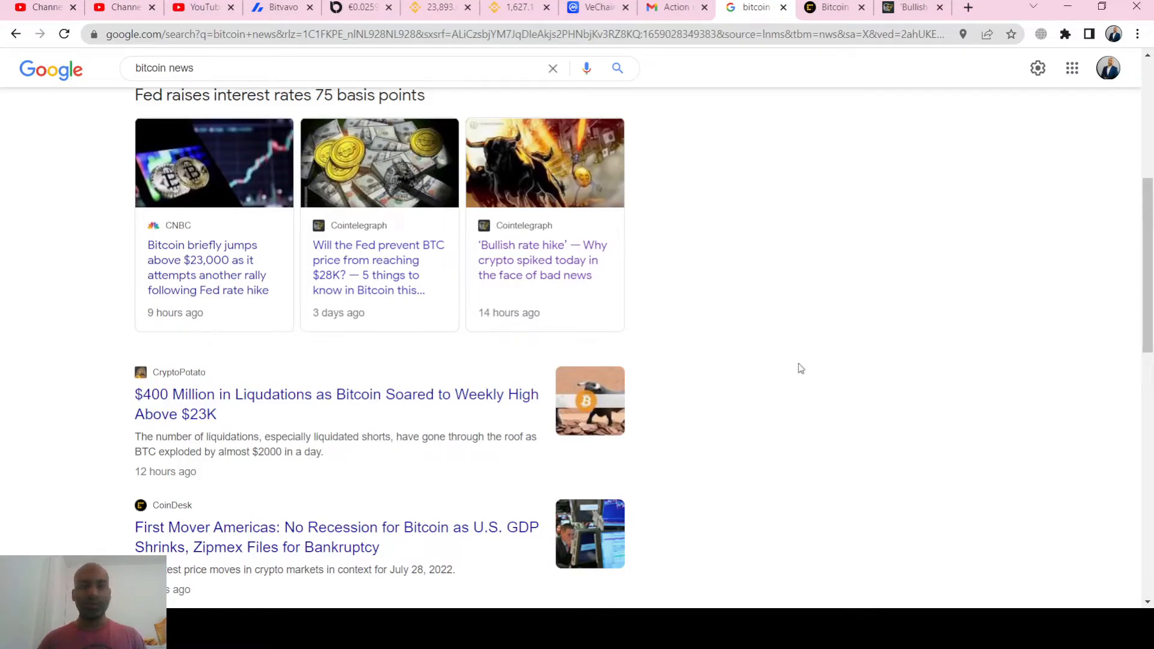
mouse_move(620, 186)
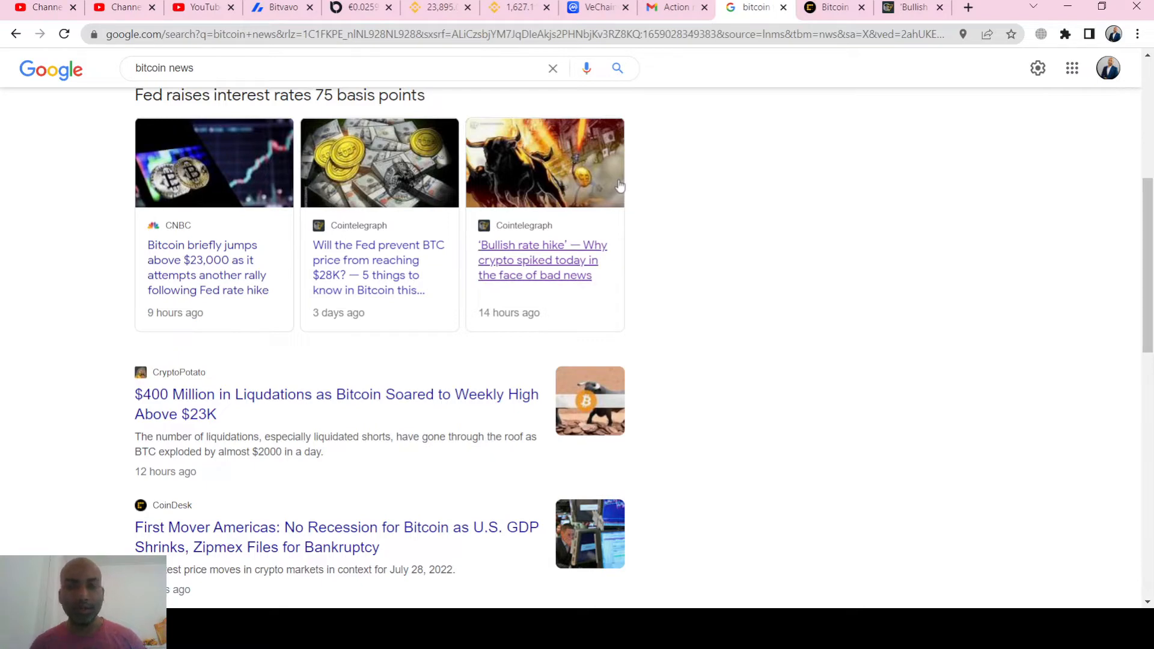
mouse_move(538, 142)
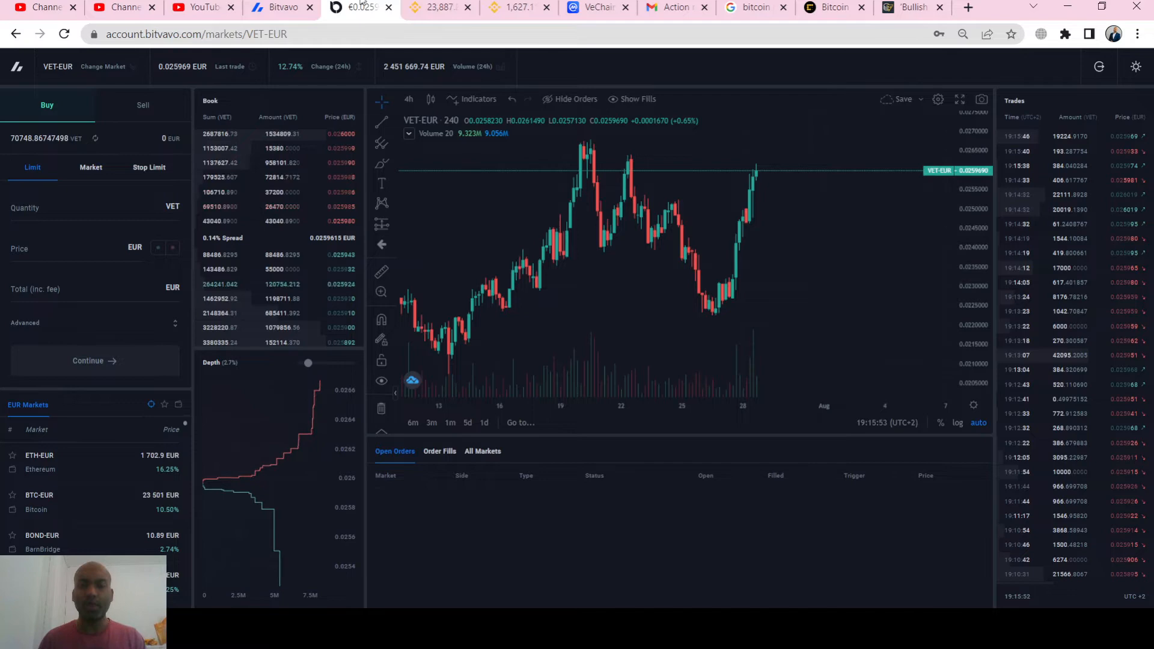
mouse_move(603, 168)
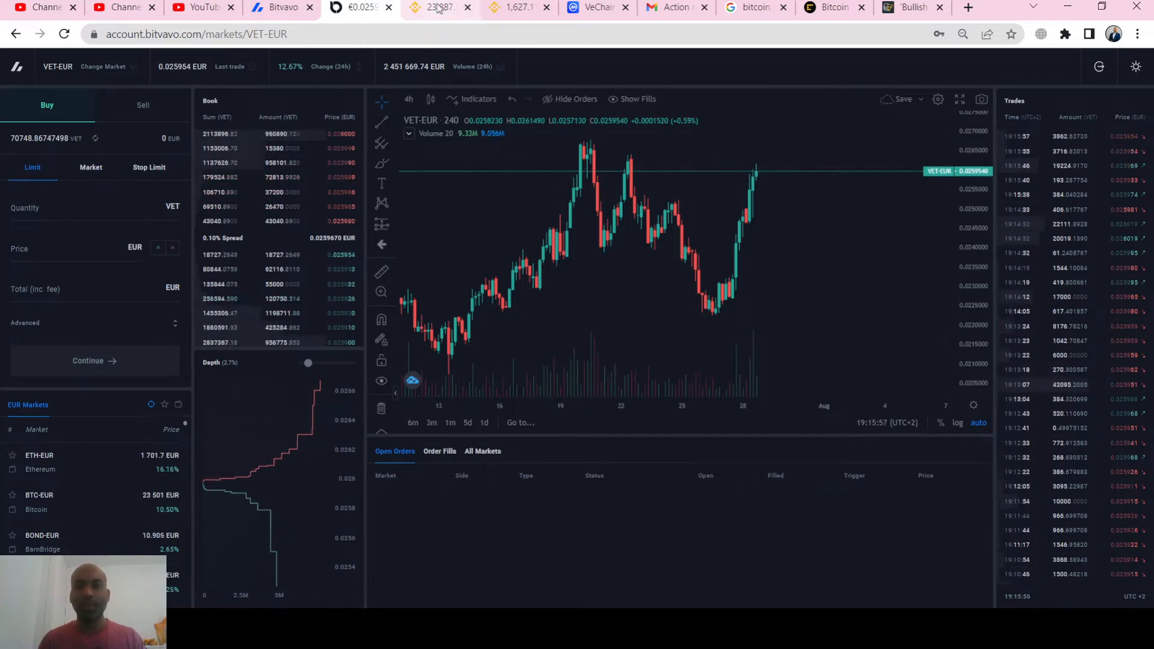
Step: Switch to the Binance BTC/USDT spot market page with its price chart
left_click(434, 8)
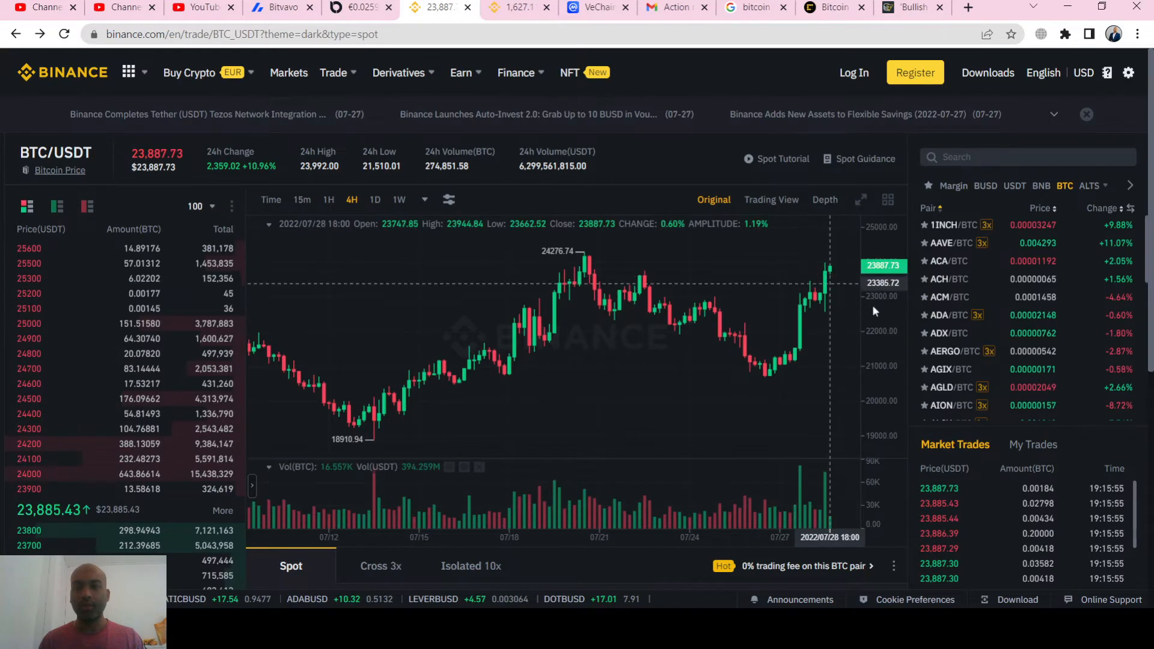
mouse_move(806, 353)
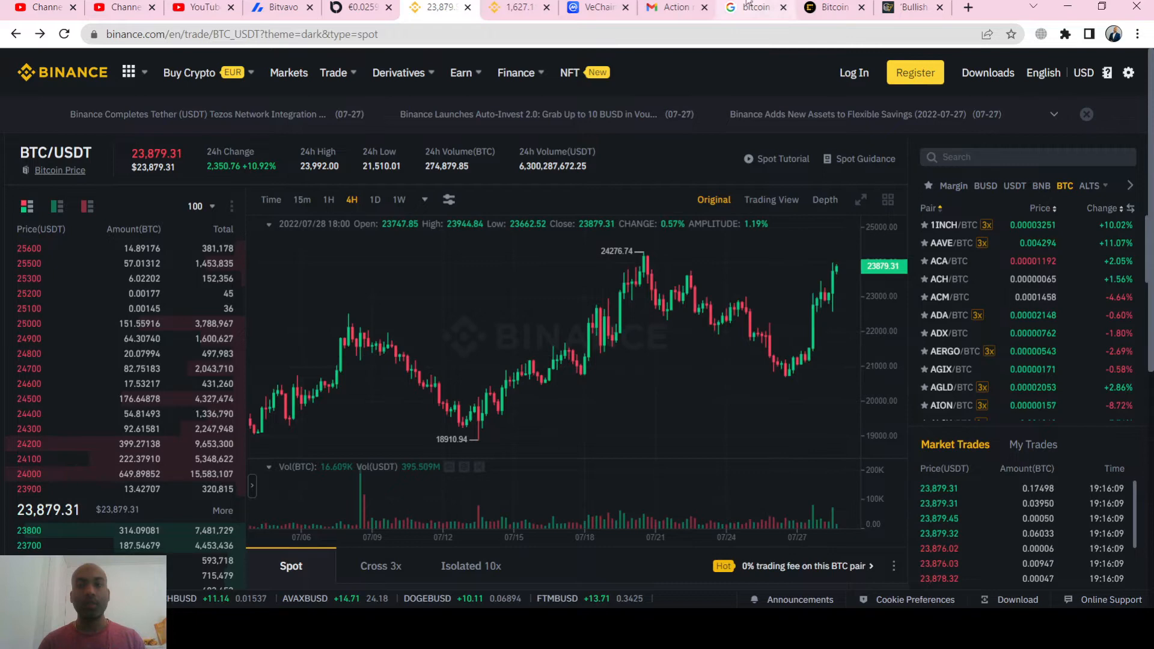
Step: Scroll through the Google bitcoin News headlines, then return to the Bitvavo VET-EUR market
left_click(755, 7)
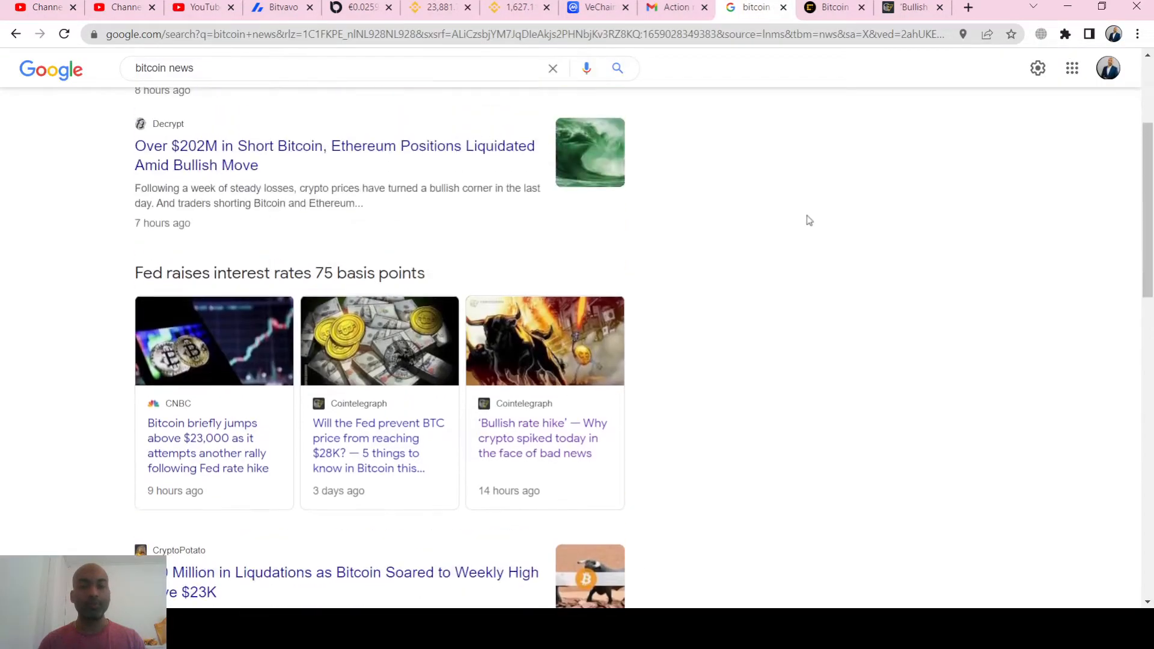
scroll("up", 3)
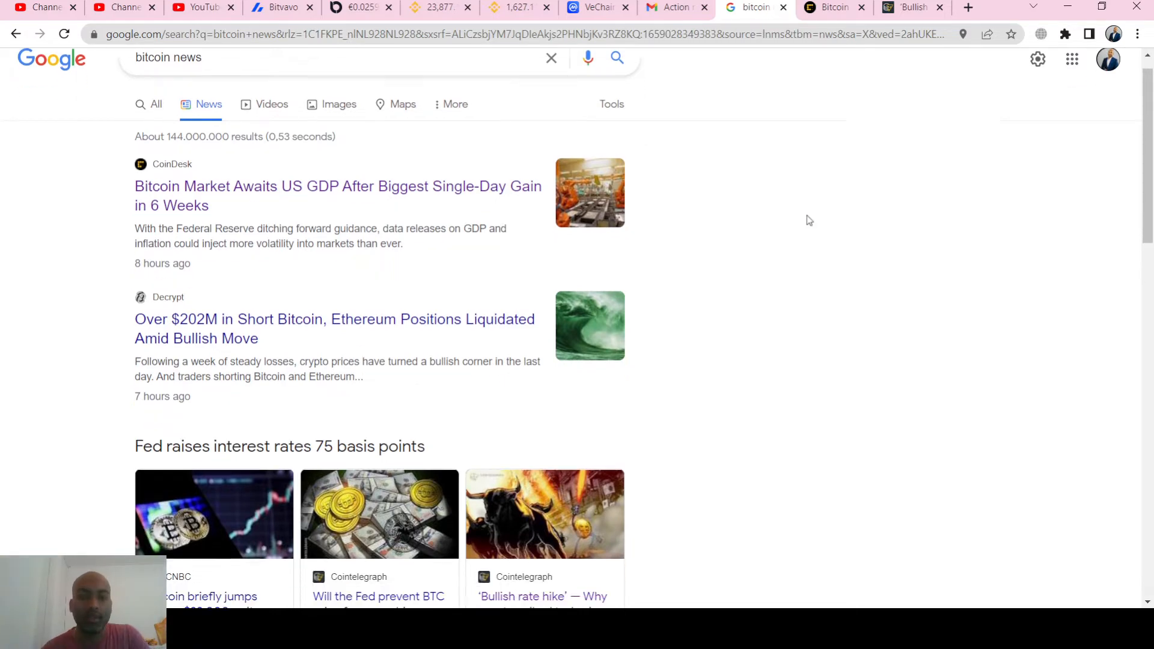
scroll("down", 3)
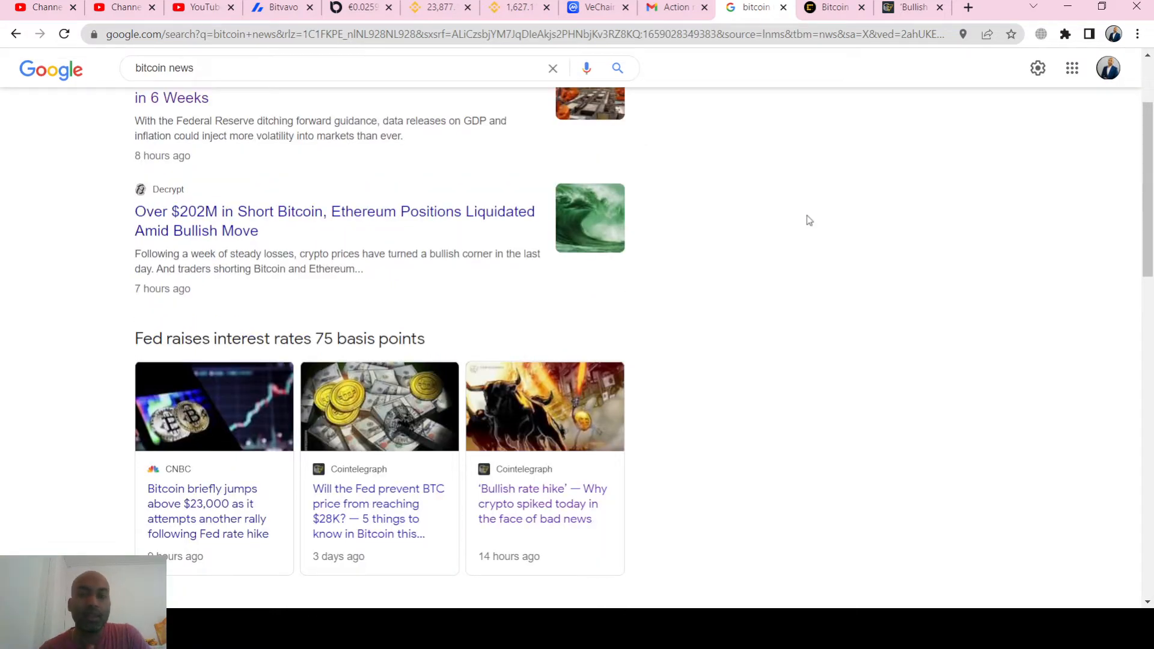
mouse_move(538, 240)
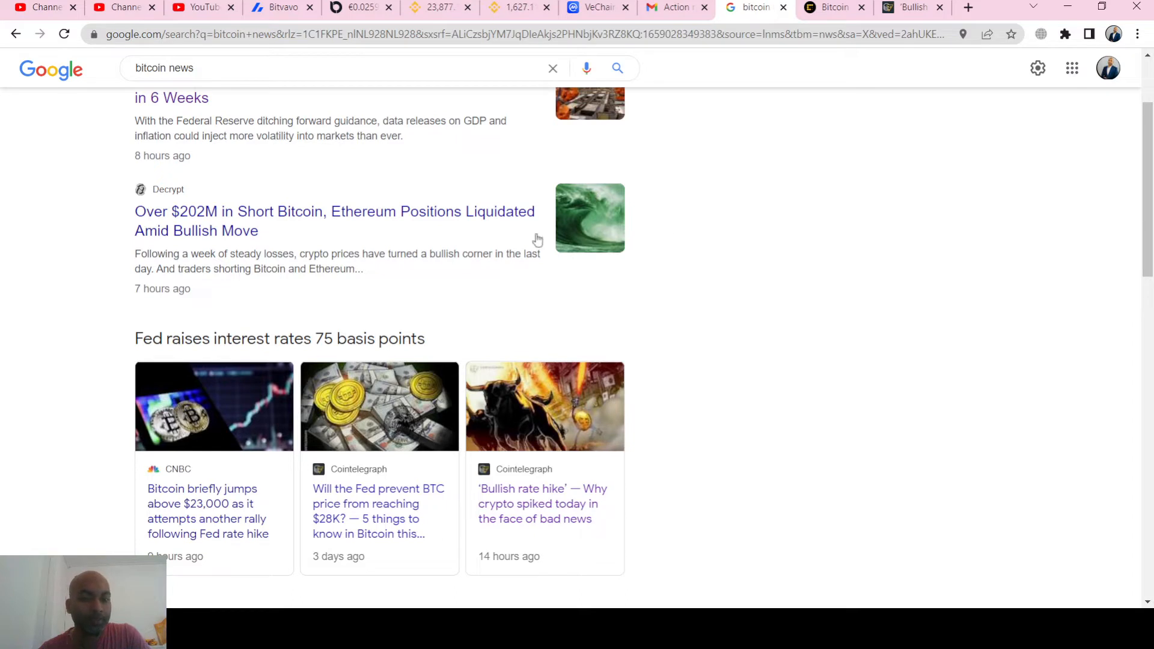
mouse_move(75, 261)
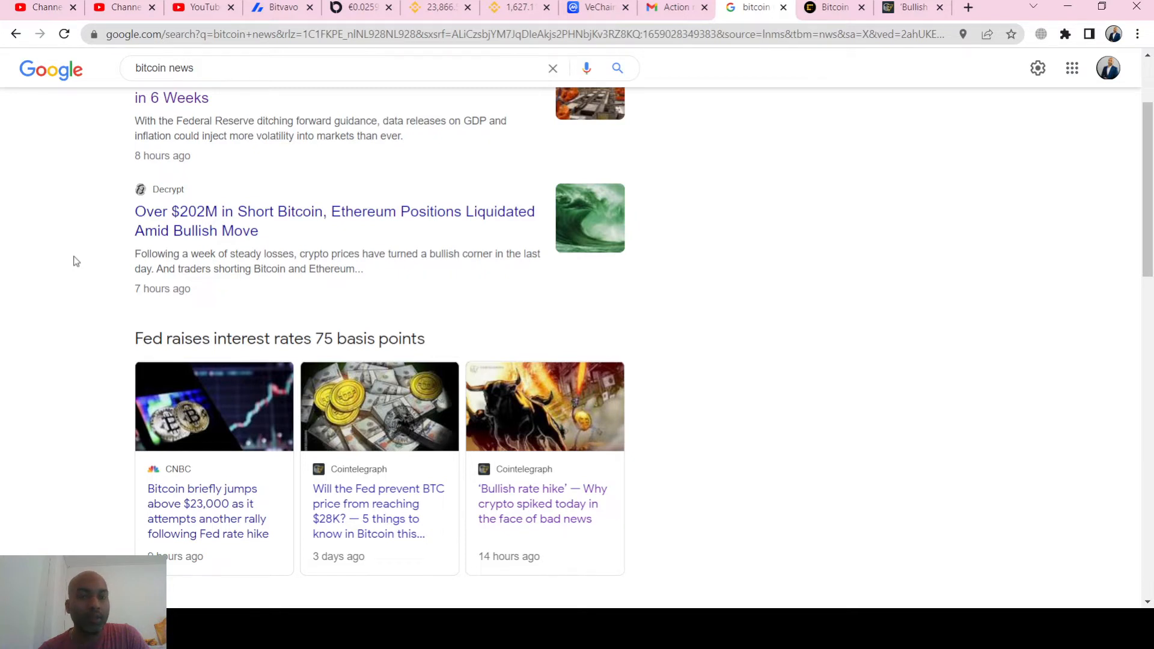
scroll("up", 3)
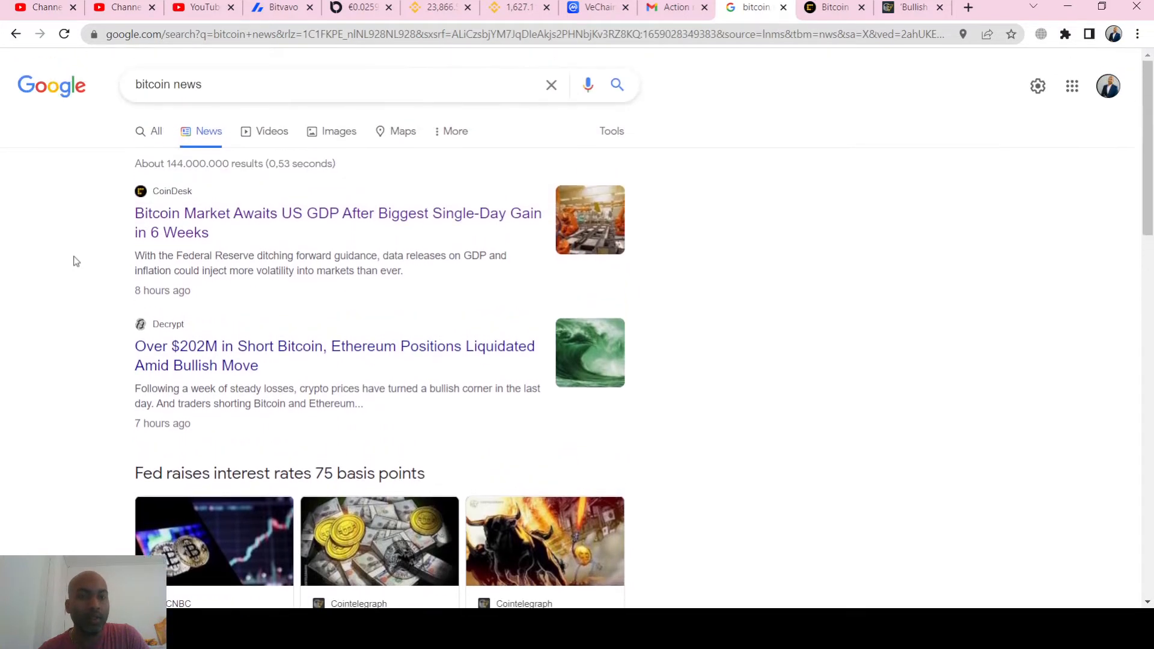
scroll("down", 3)
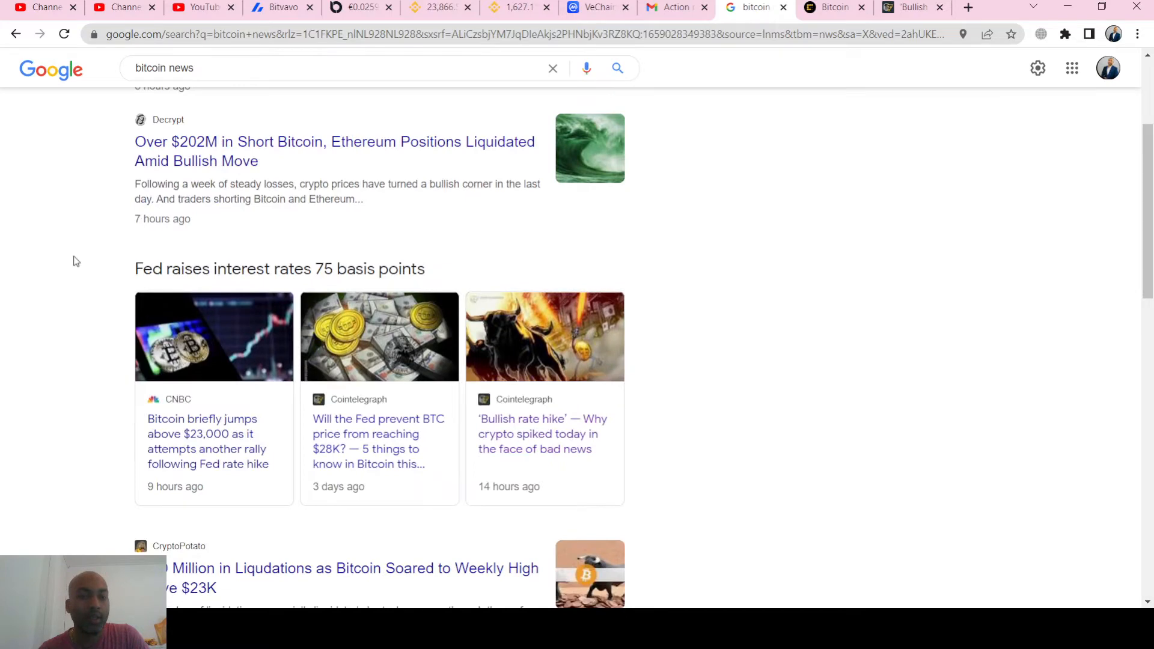
mouse_move(232, 178)
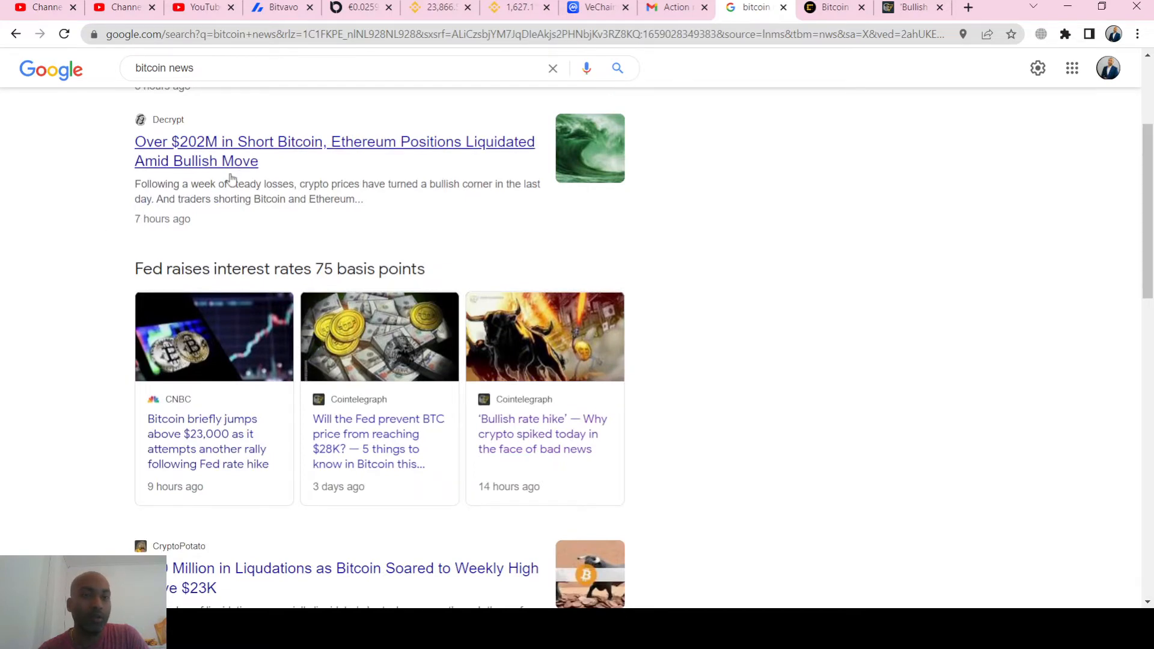
scroll("down", 3)
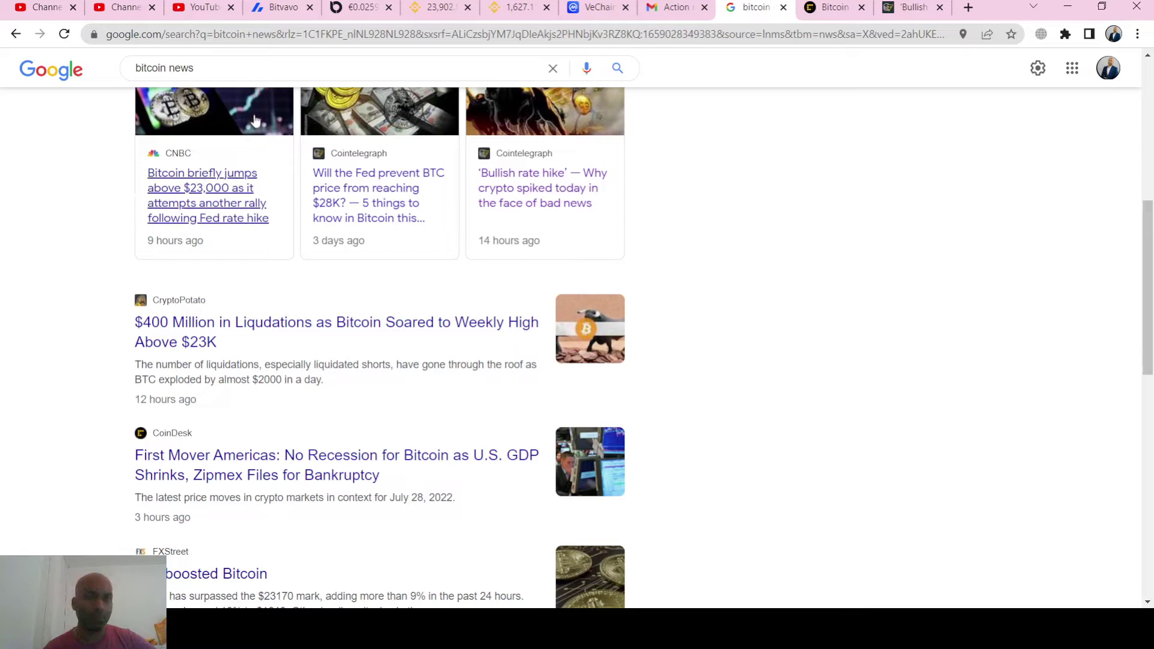
left_click(358, 7)
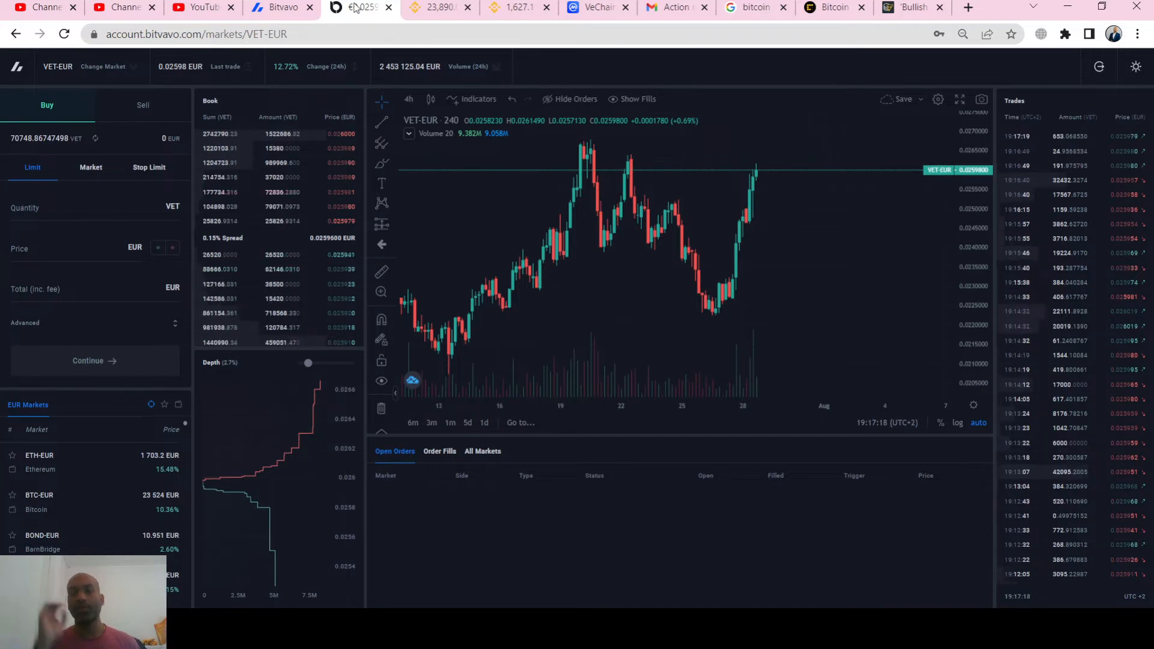
mouse_move(732, 198)
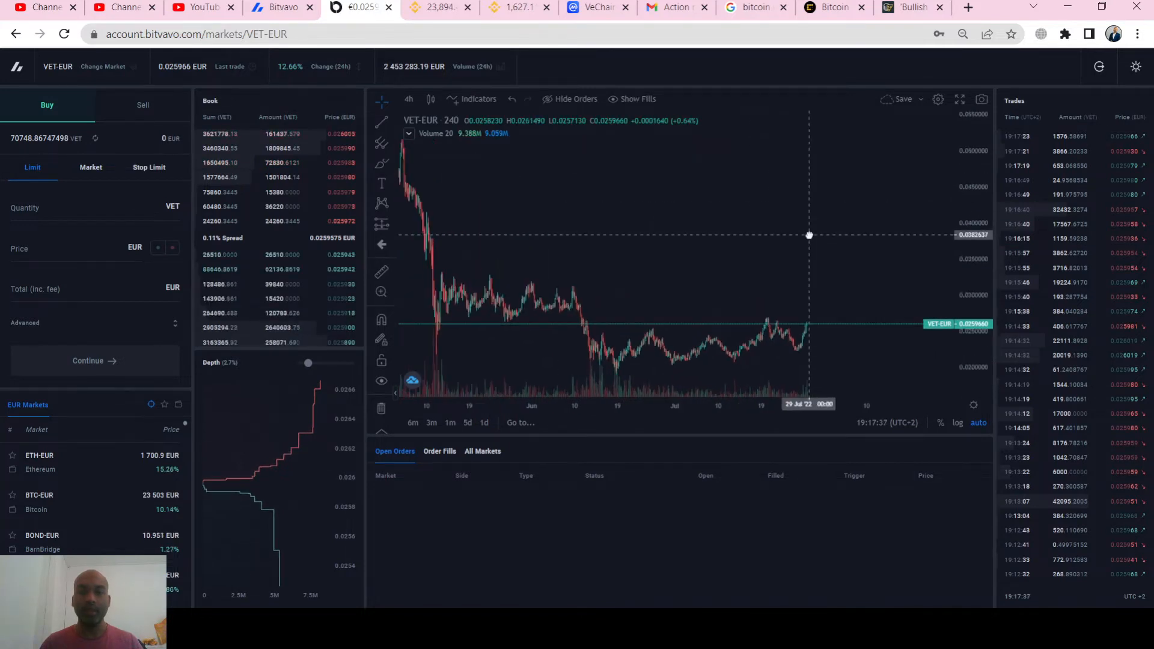
mouse_move(809, 234)
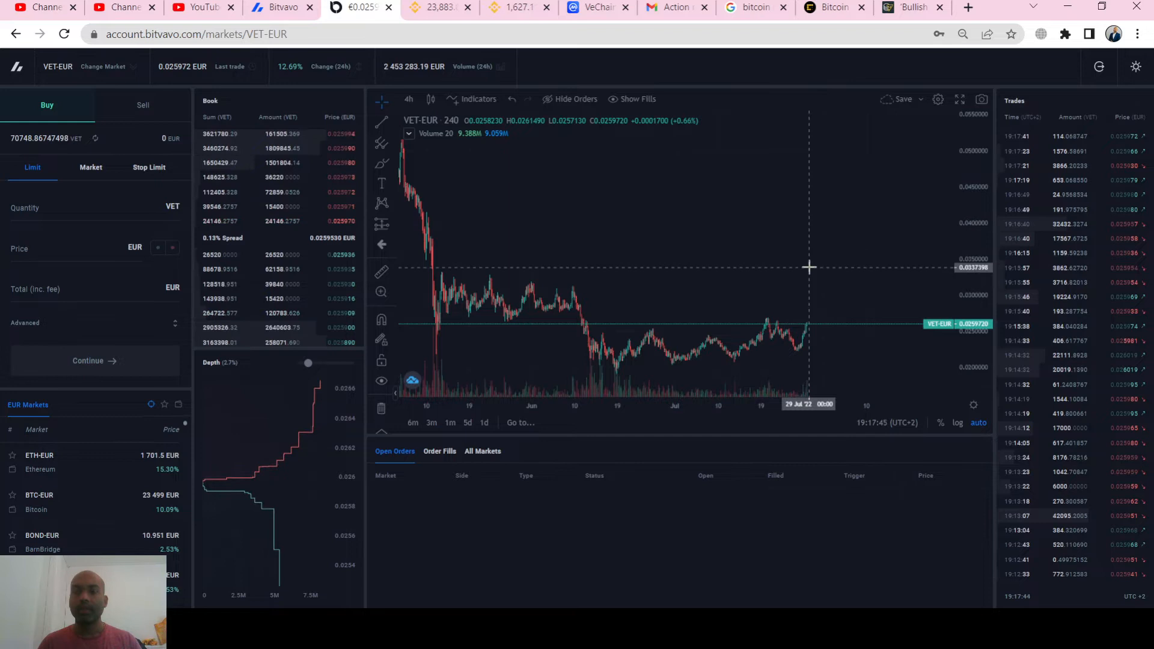
mouse_move(727, 196)
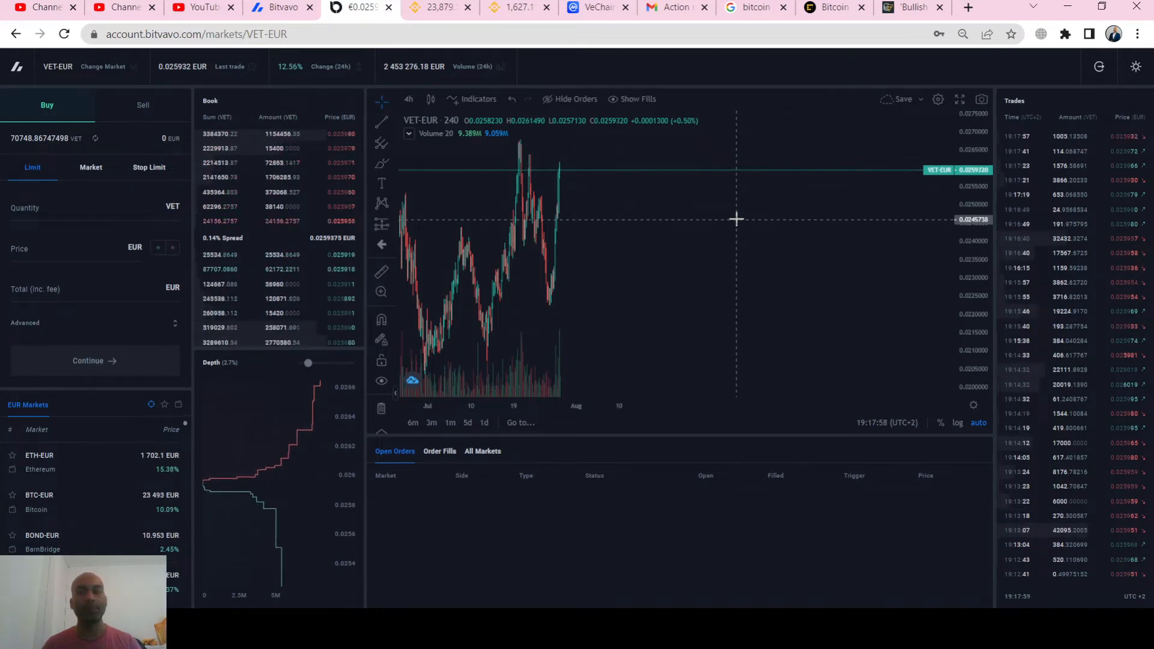
mouse_move(562, 301)
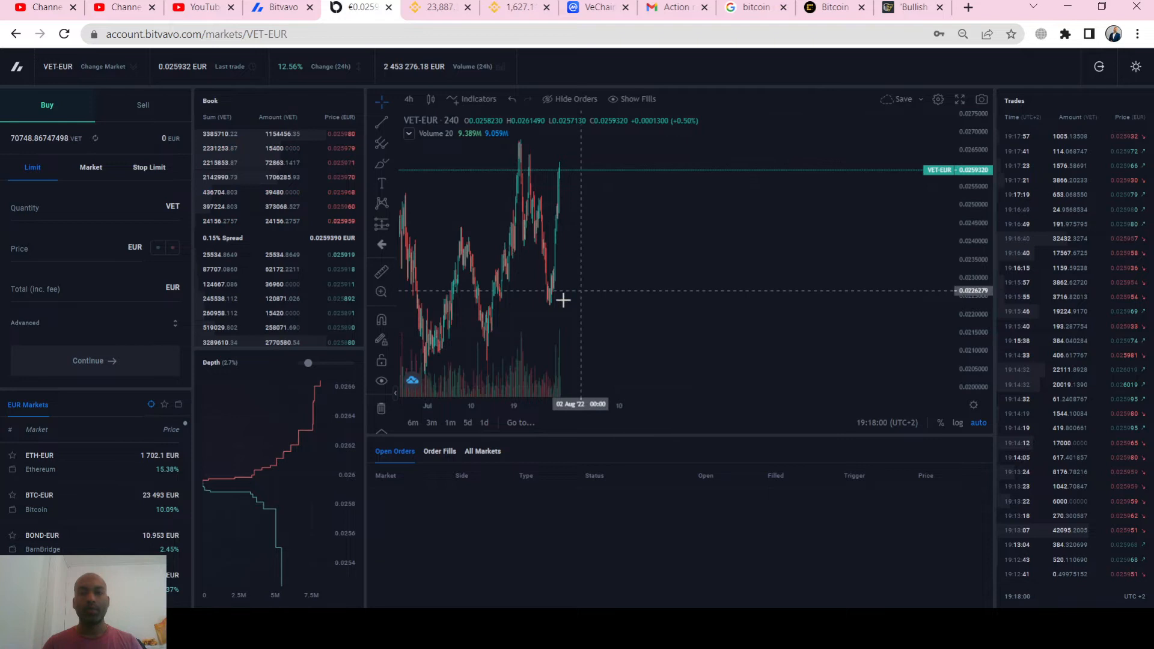
mouse_move(564, 298)
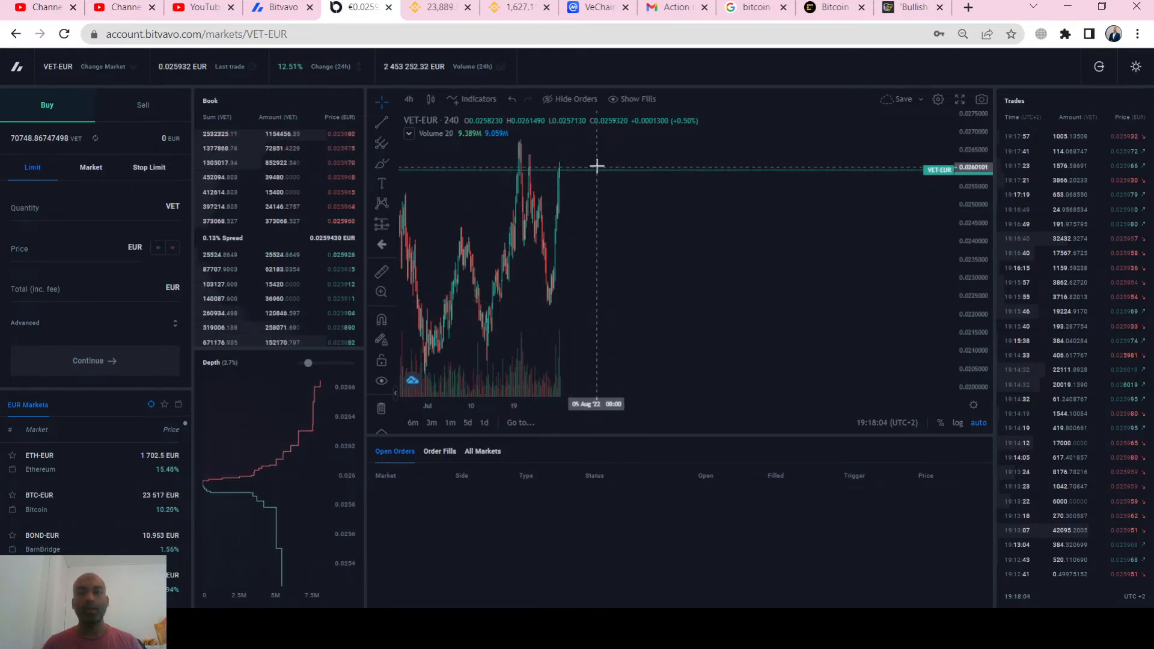
mouse_move(576, 297)
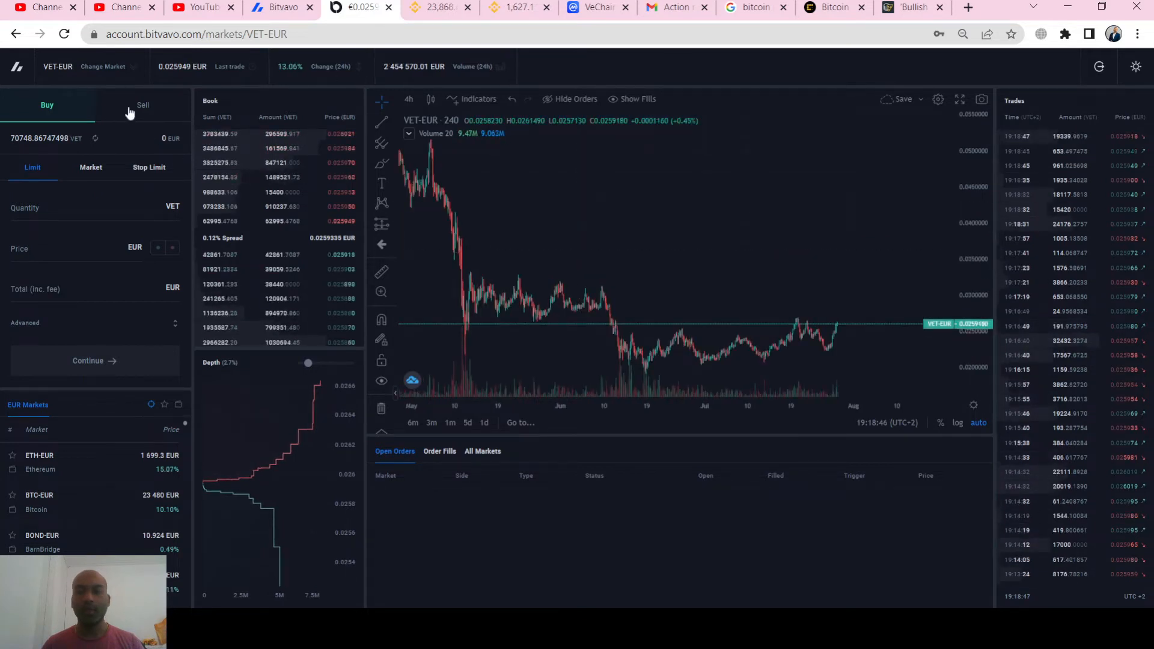
Step: Place a limit sell order for 70,748 VET at 0.029 EUR and return to the order form
left_click(142, 105)
type("7074")
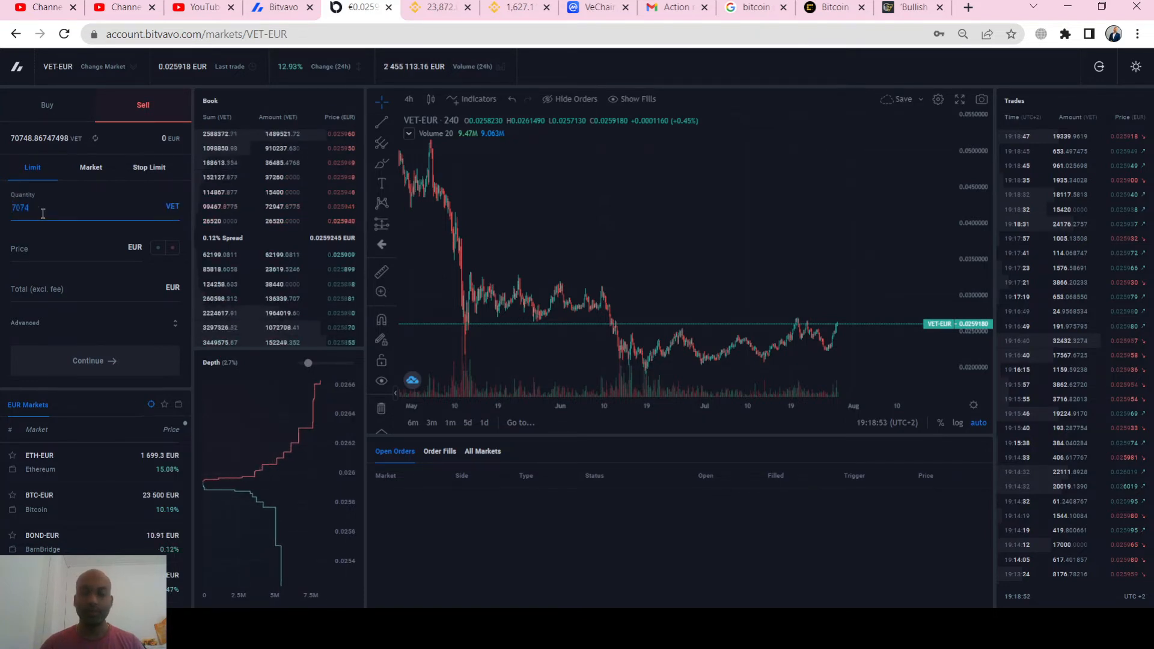
type("8")
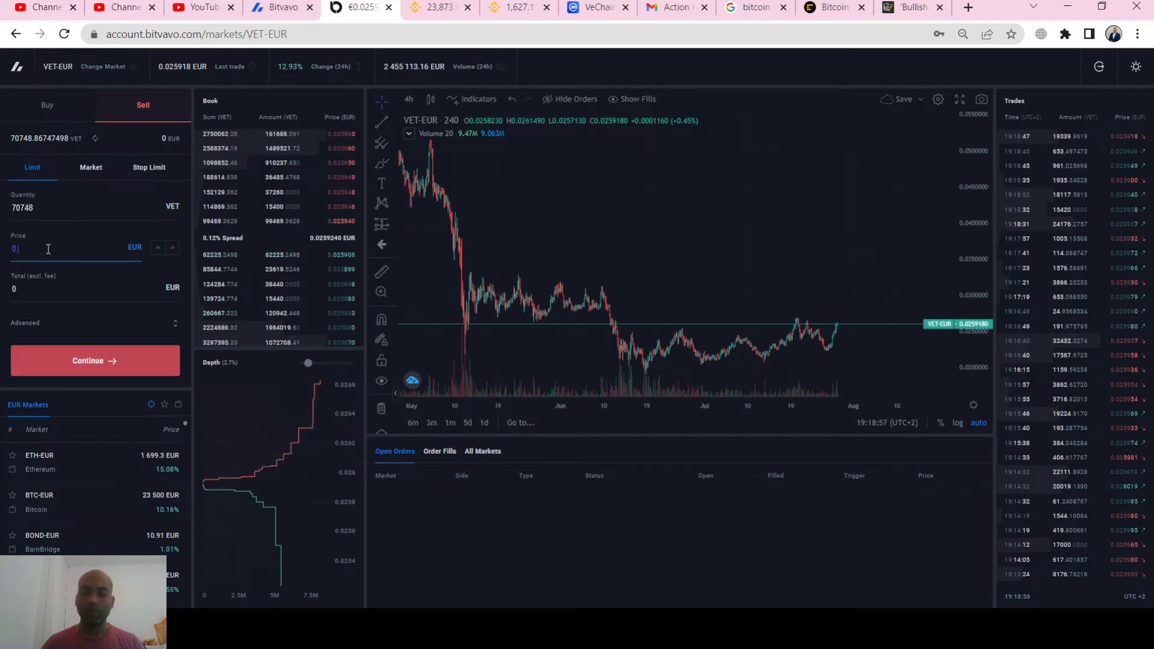
type("0.029")
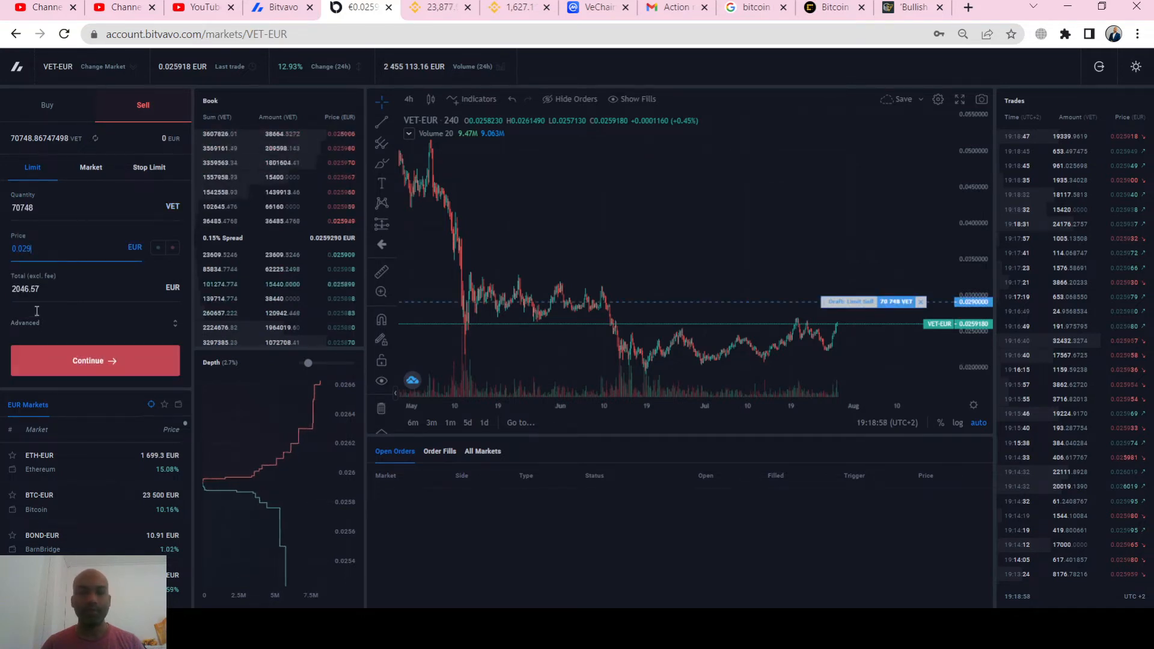
left_click(94, 360)
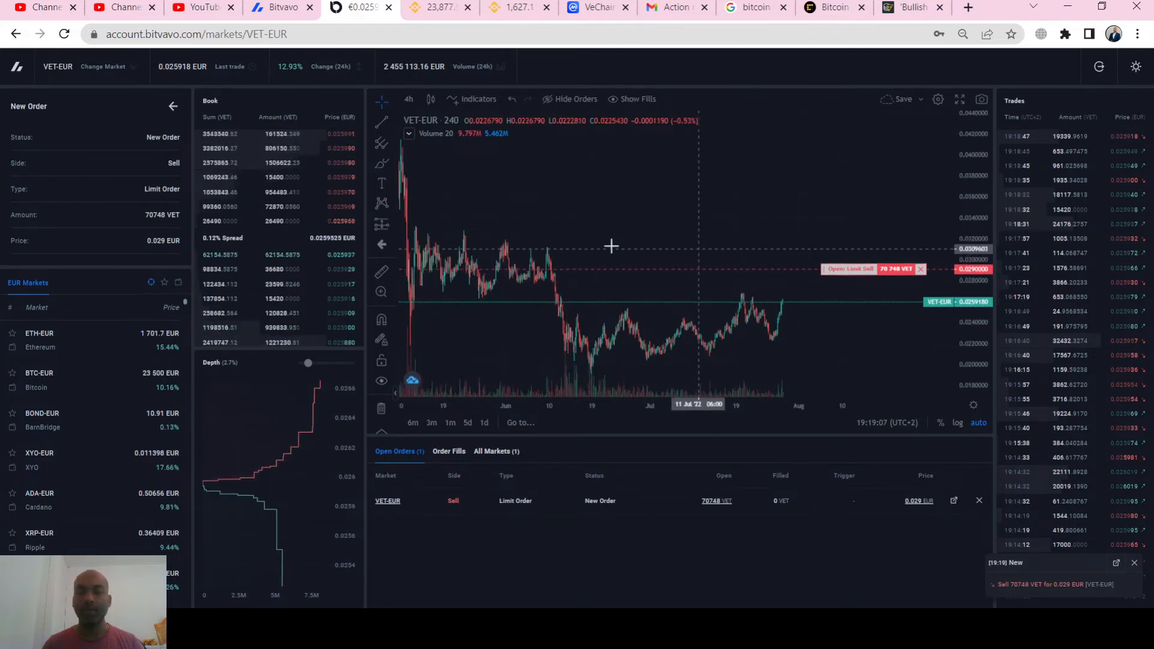
mouse_move(604, 245)
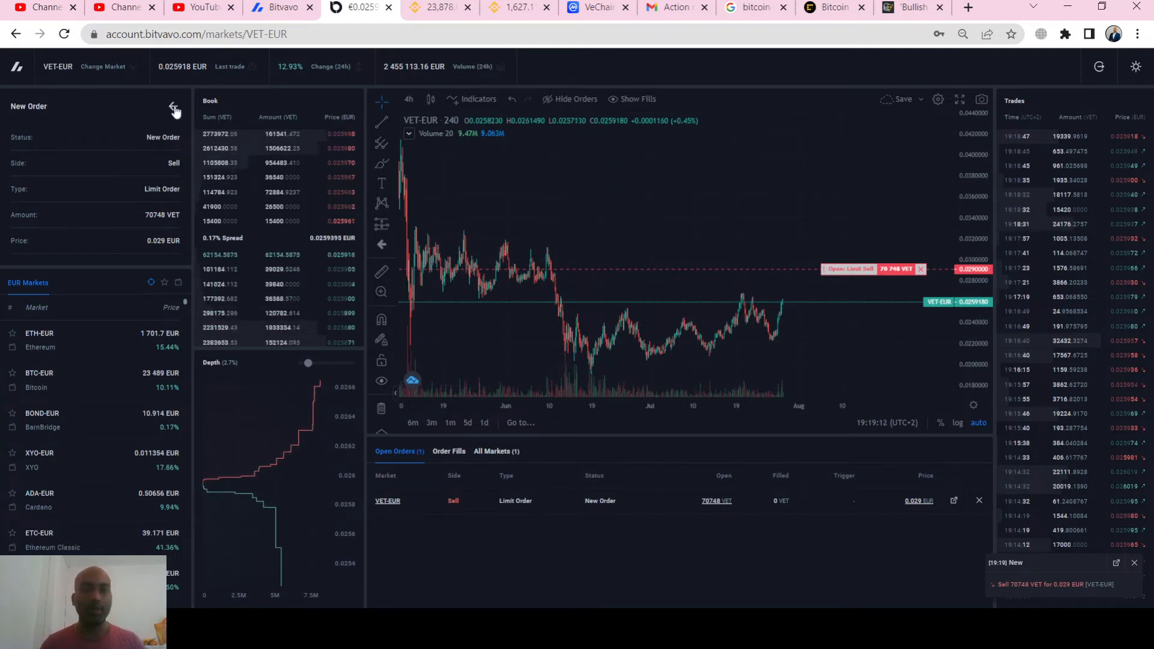
left_click(175, 108)
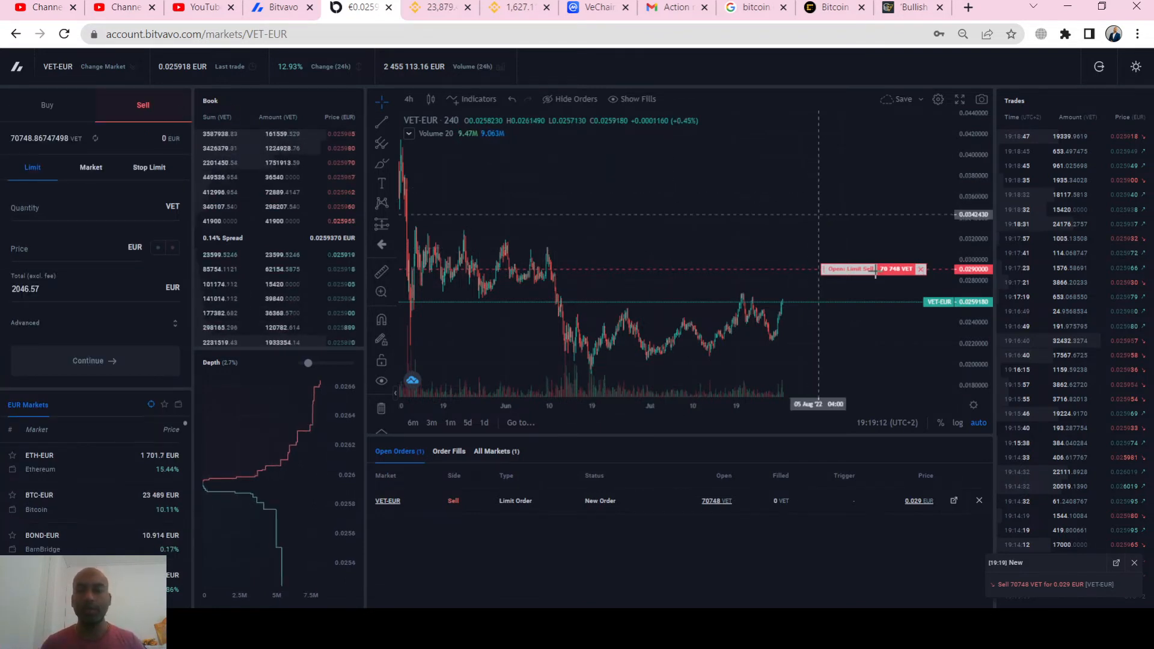
mouse_move(831, 250)
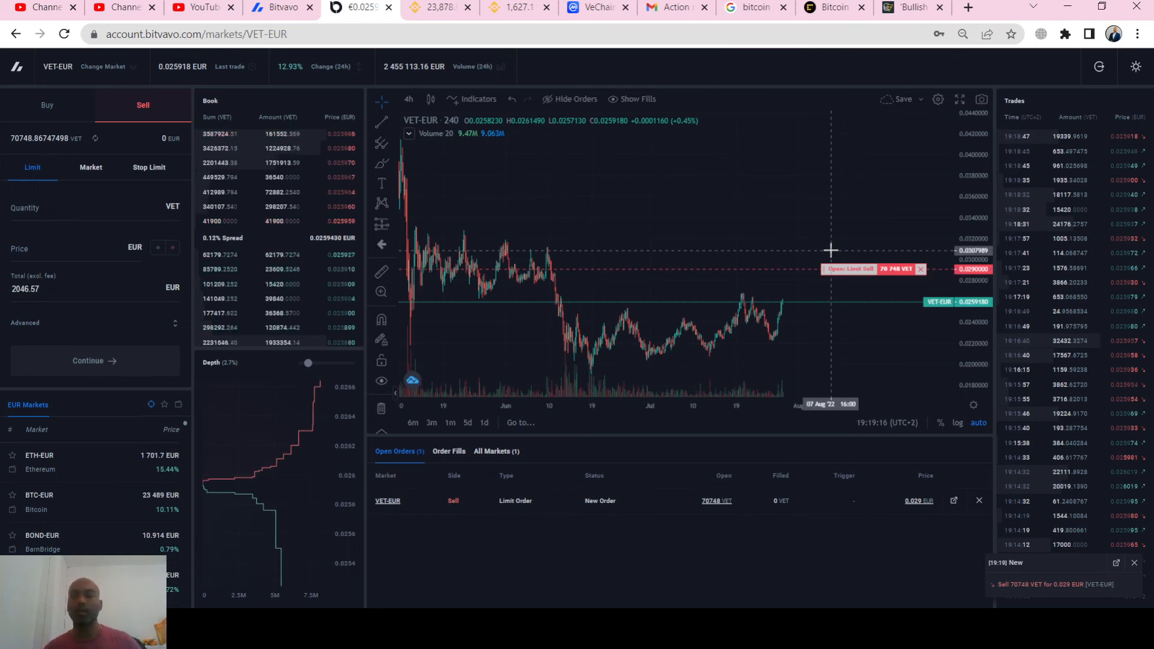
mouse_move(819, 274)
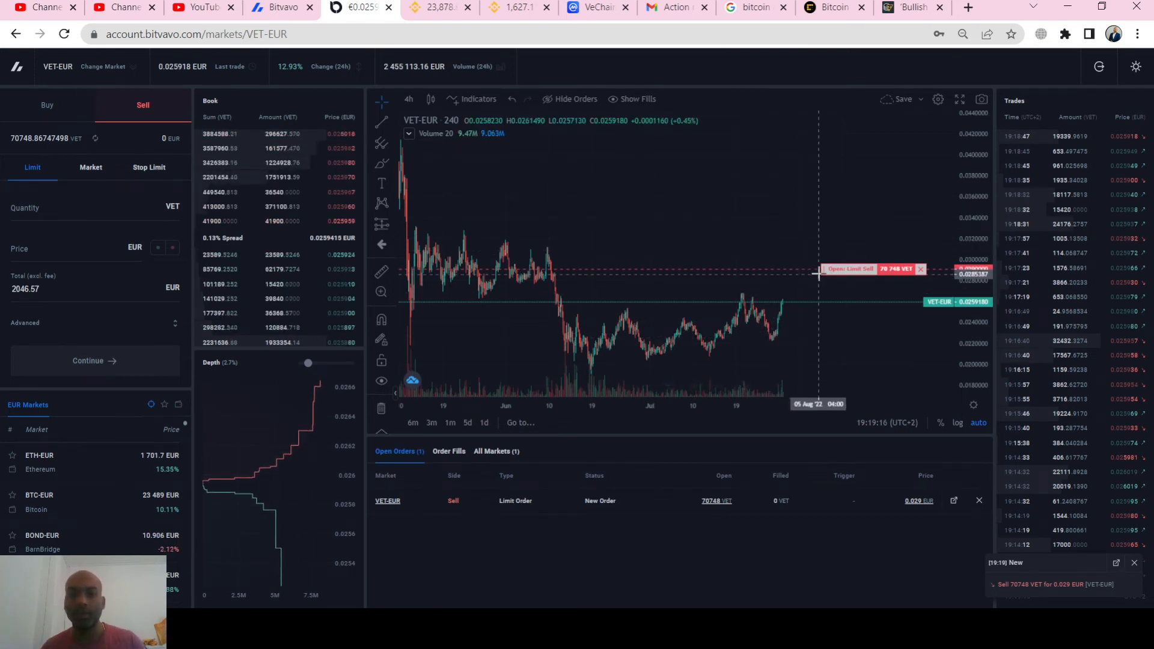
mouse_move(880, 378)
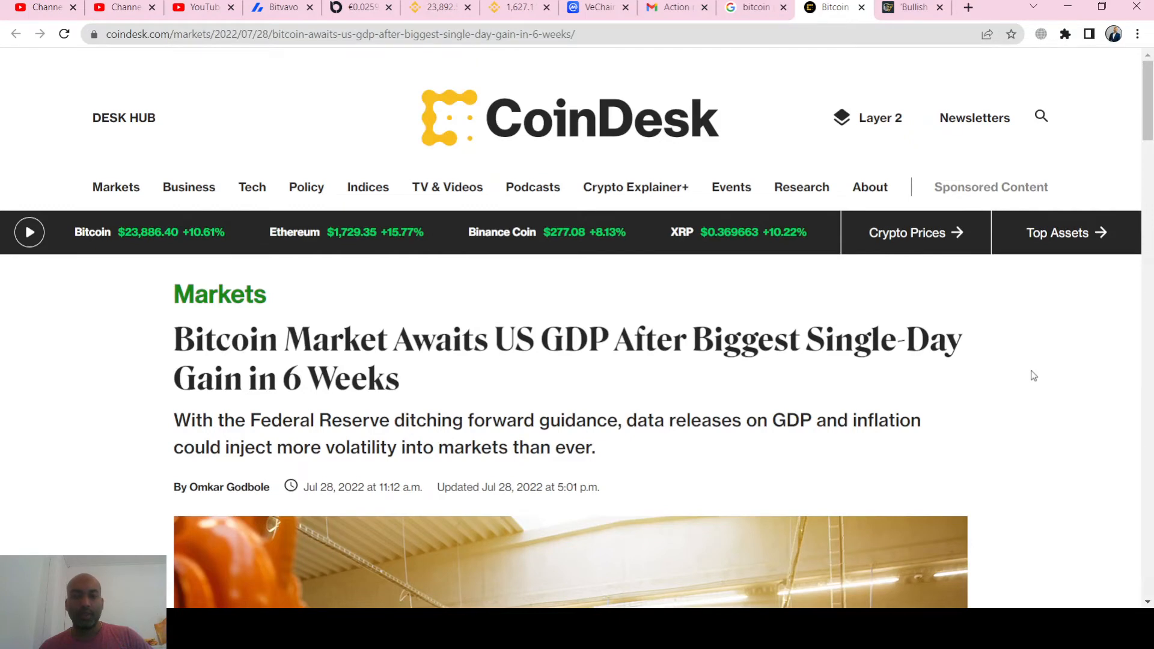
Step: Read down the CoinDesk article on bitcoin awaiting US GDP data, then move to Cointelegraph
scroll("down", 3)
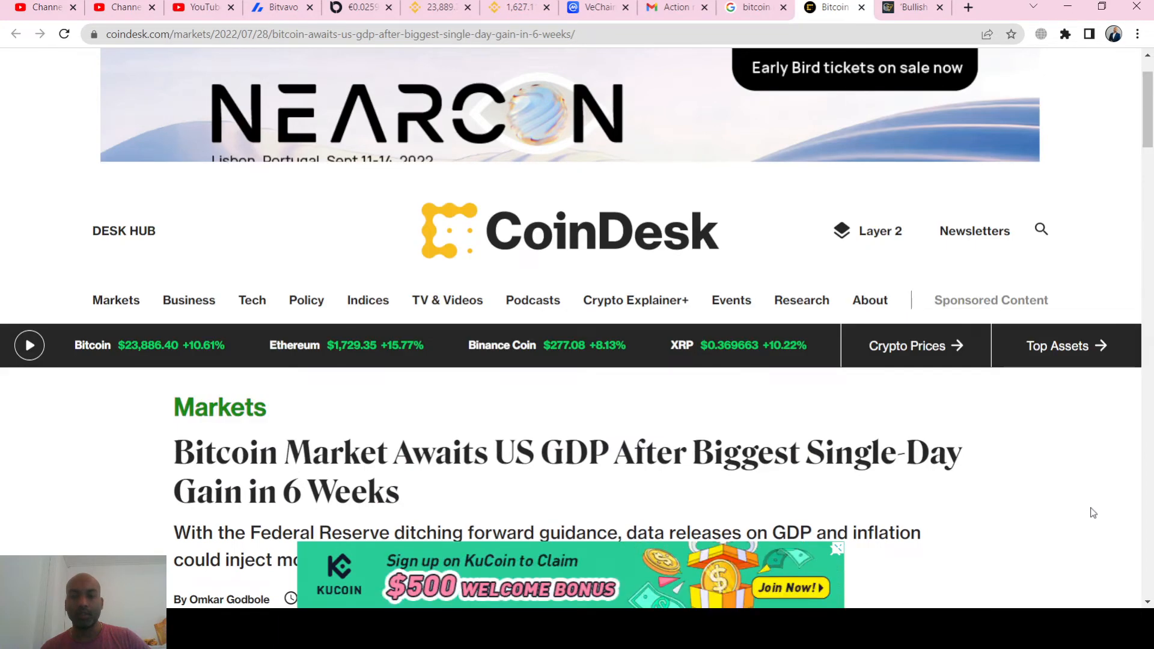
scroll("down", 3)
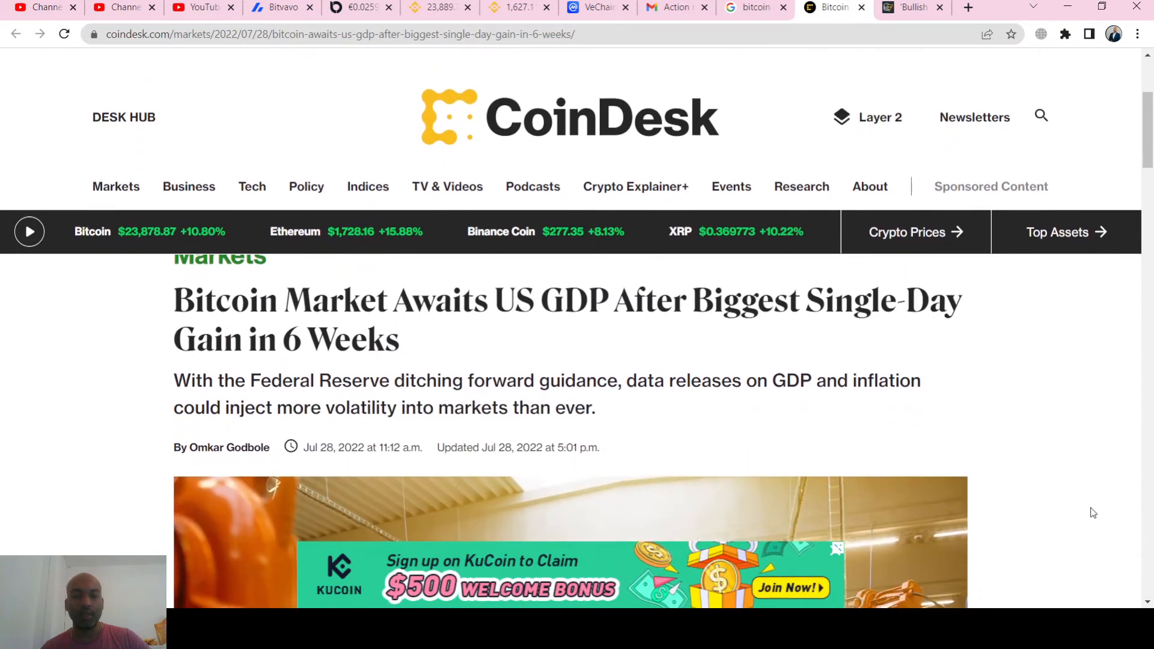
scroll("down", 3)
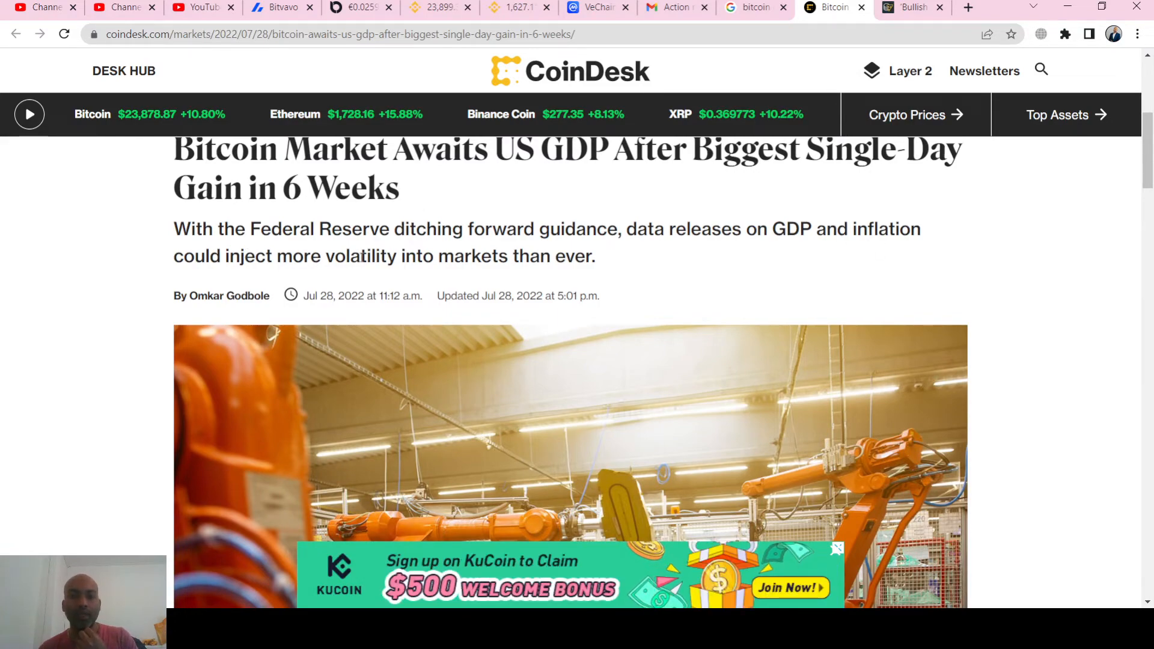
scroll("down", 3)
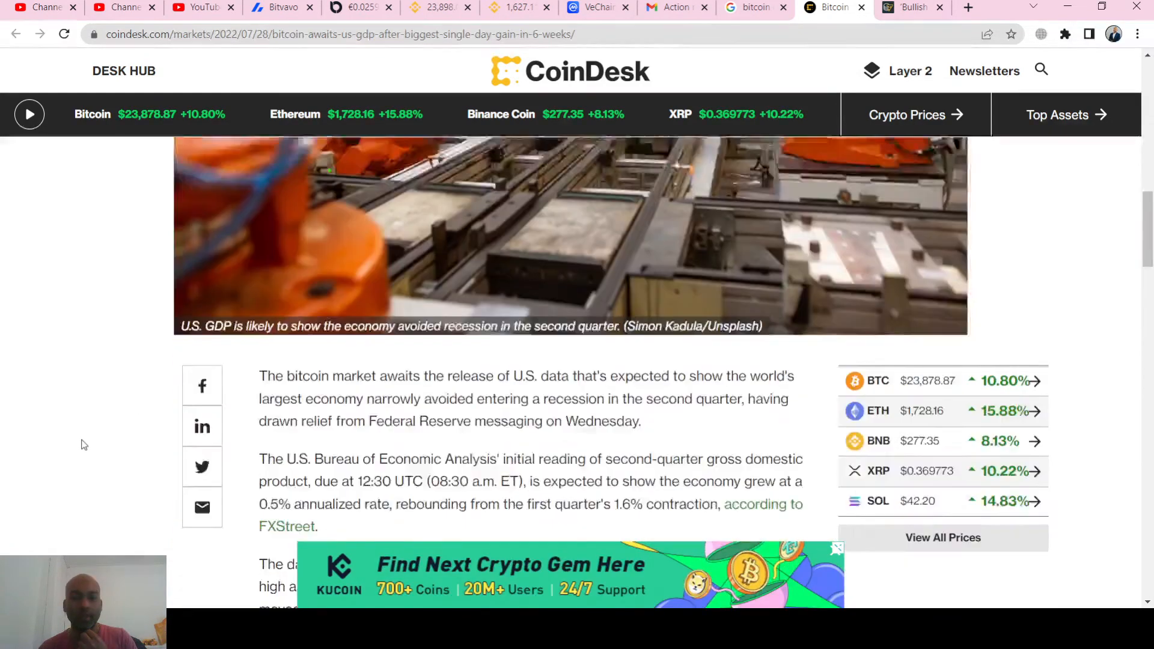
scroll("down", 3)
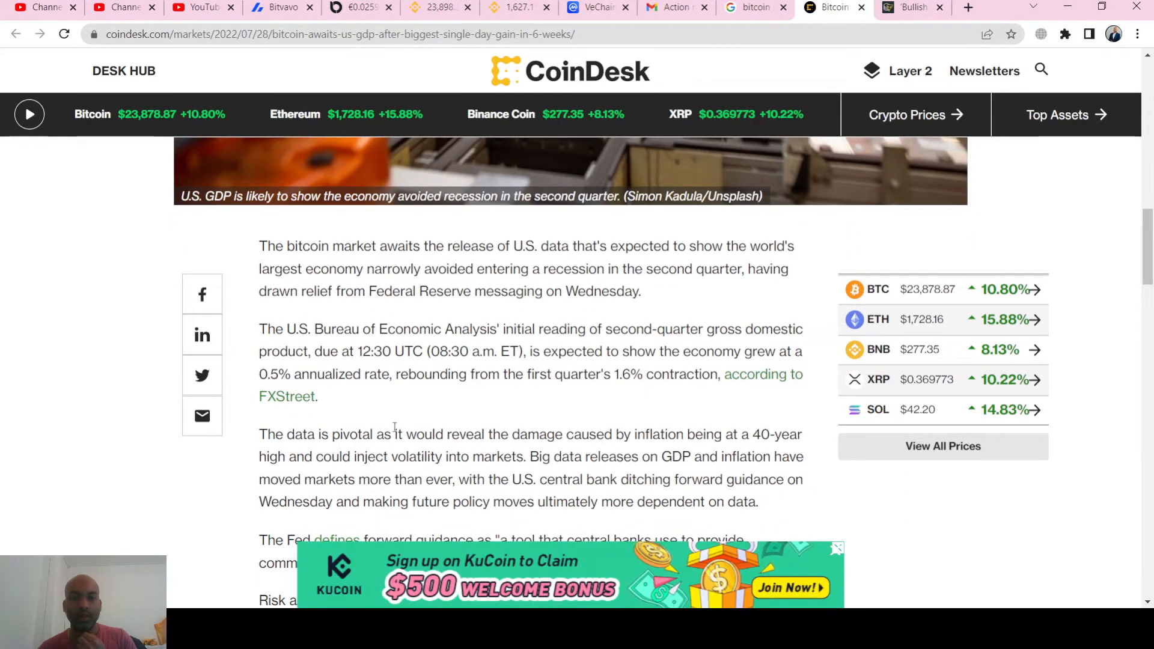
scroll("down", 3)
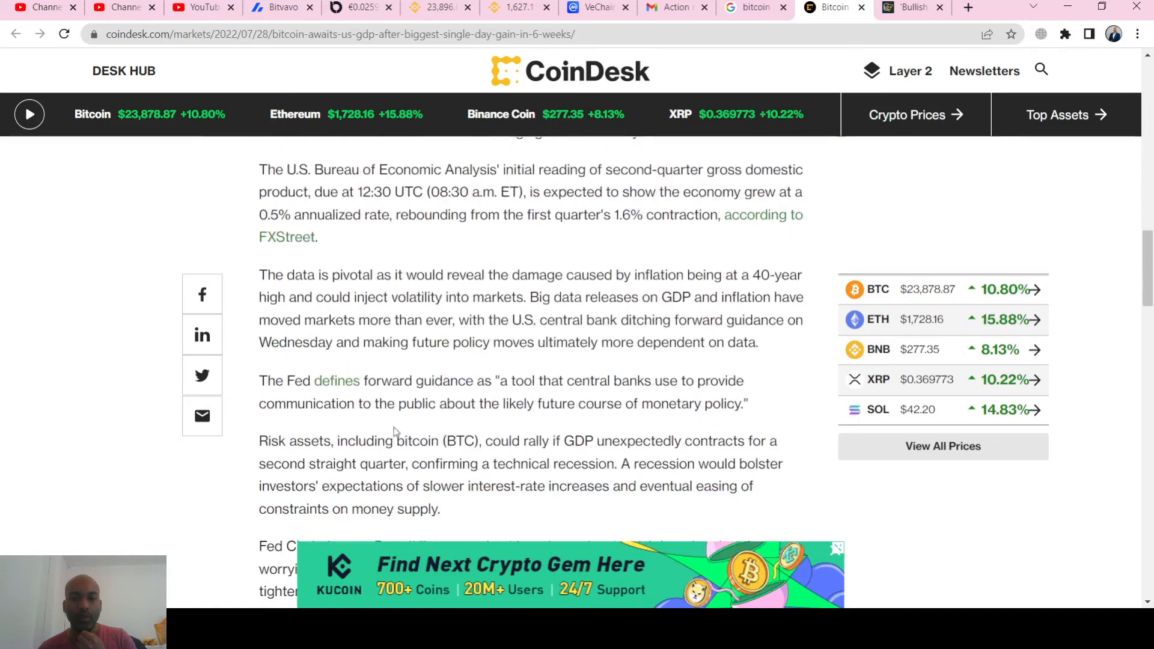
scroll("down", 3)
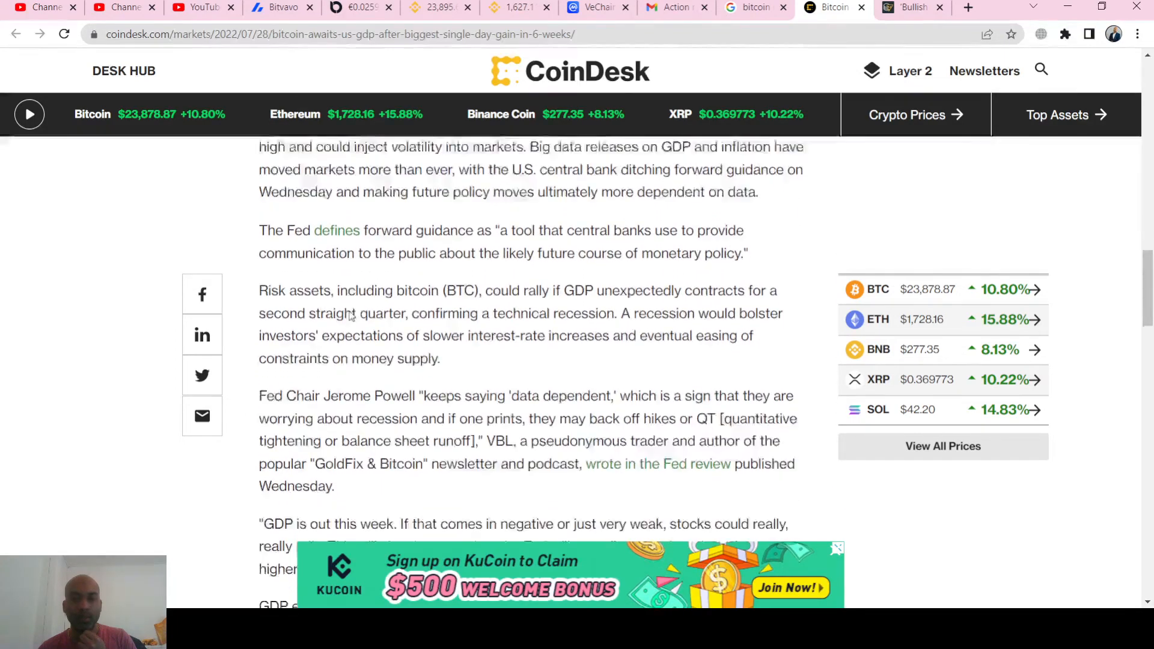
scroll("down", 3)
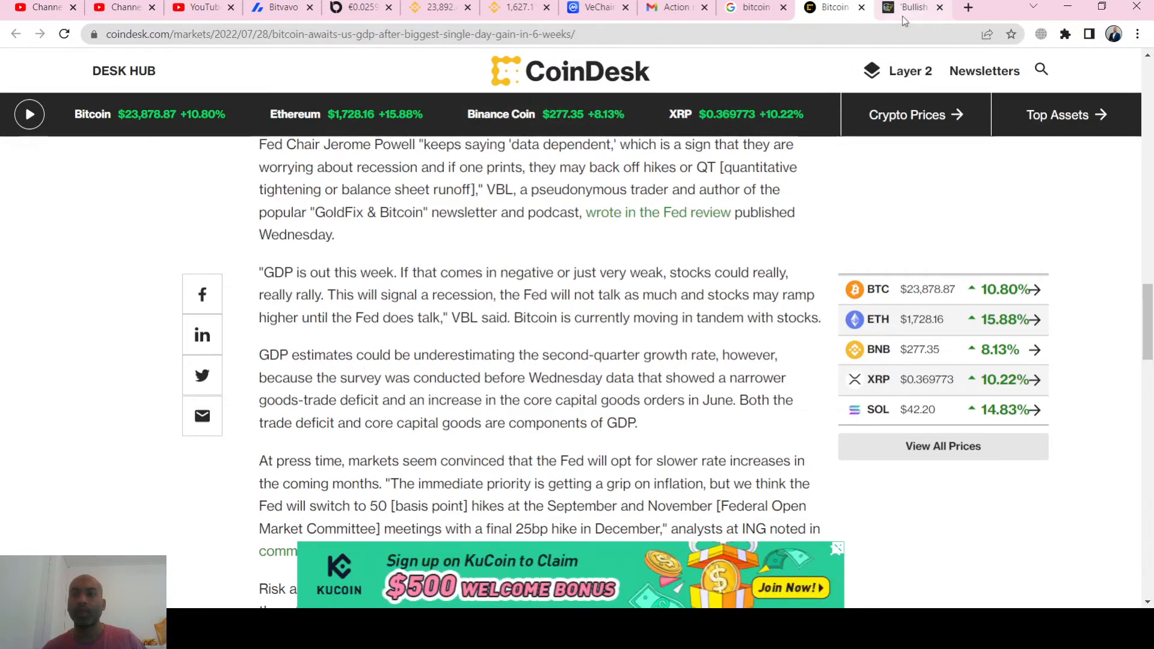
left_click(912, 8)
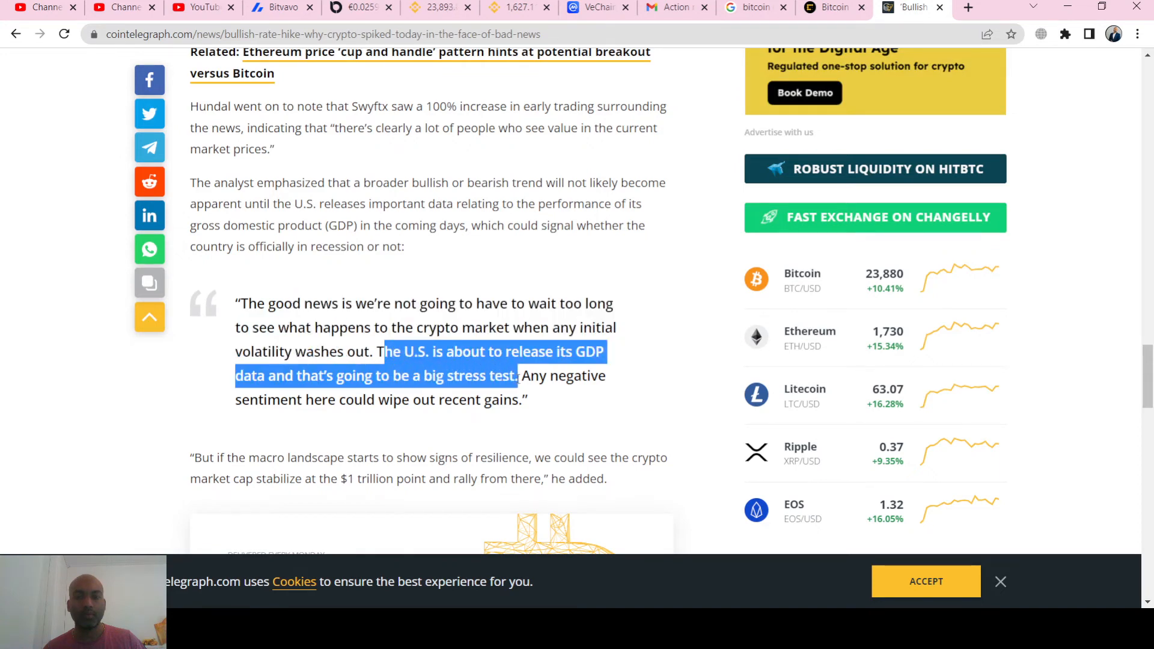
Step: Highlight the analyst's GDP quote, scroll back to the headline, and return to Bitvavo VET-EUR
left_click(554, 413)
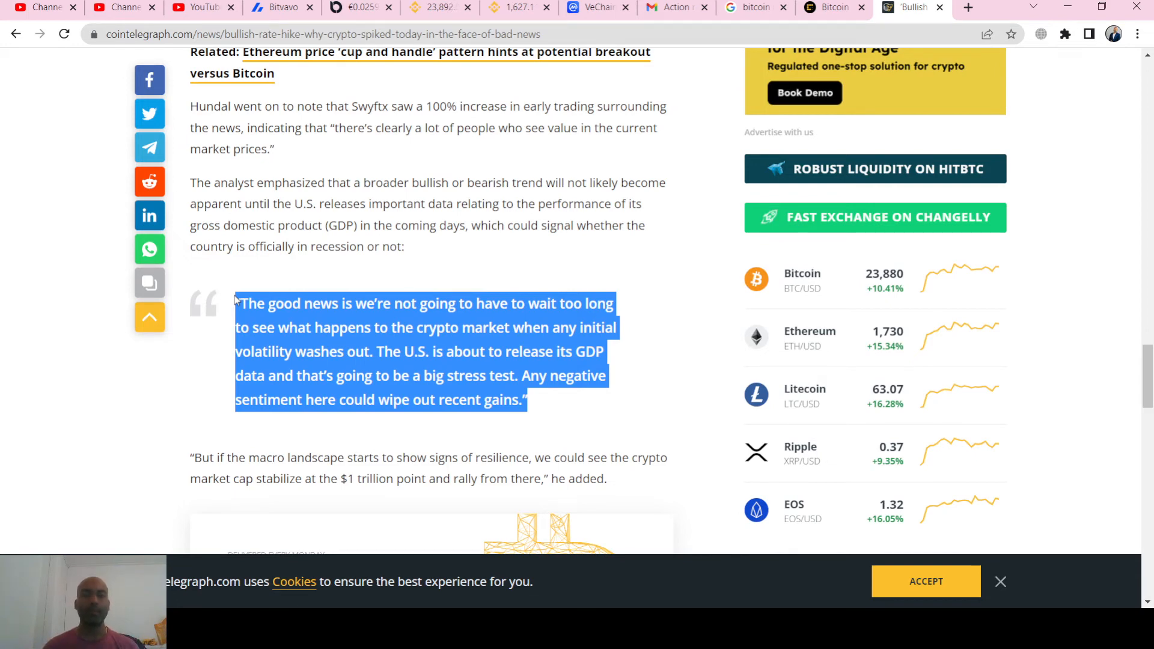
scroll("up", 3)
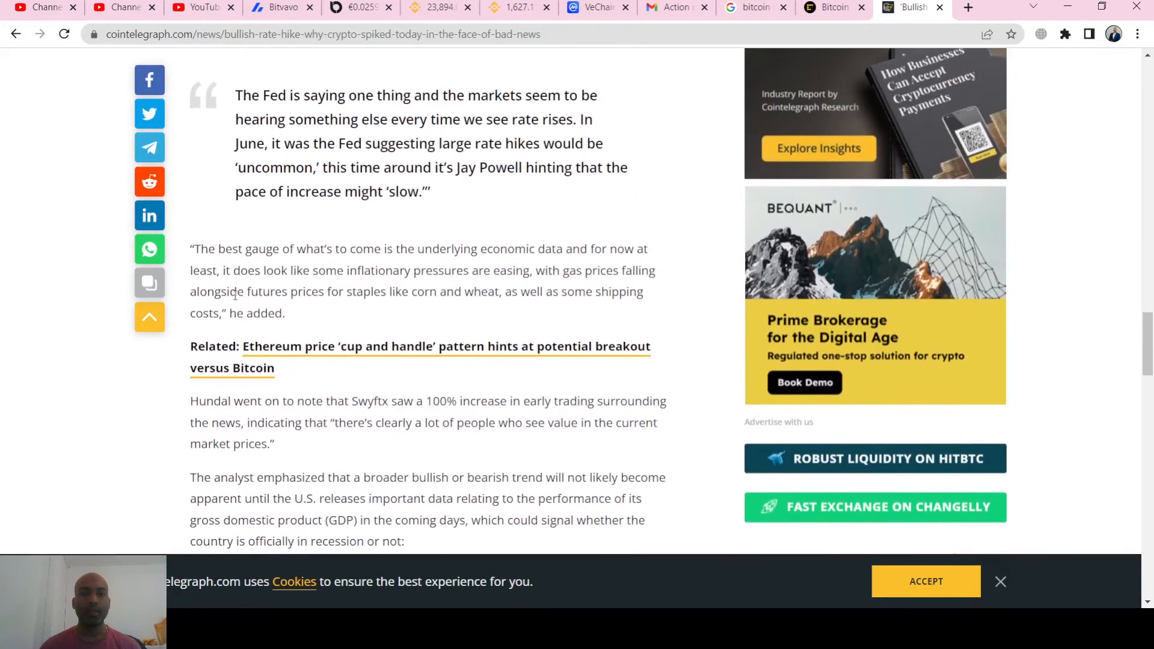
scroll("up", 3)
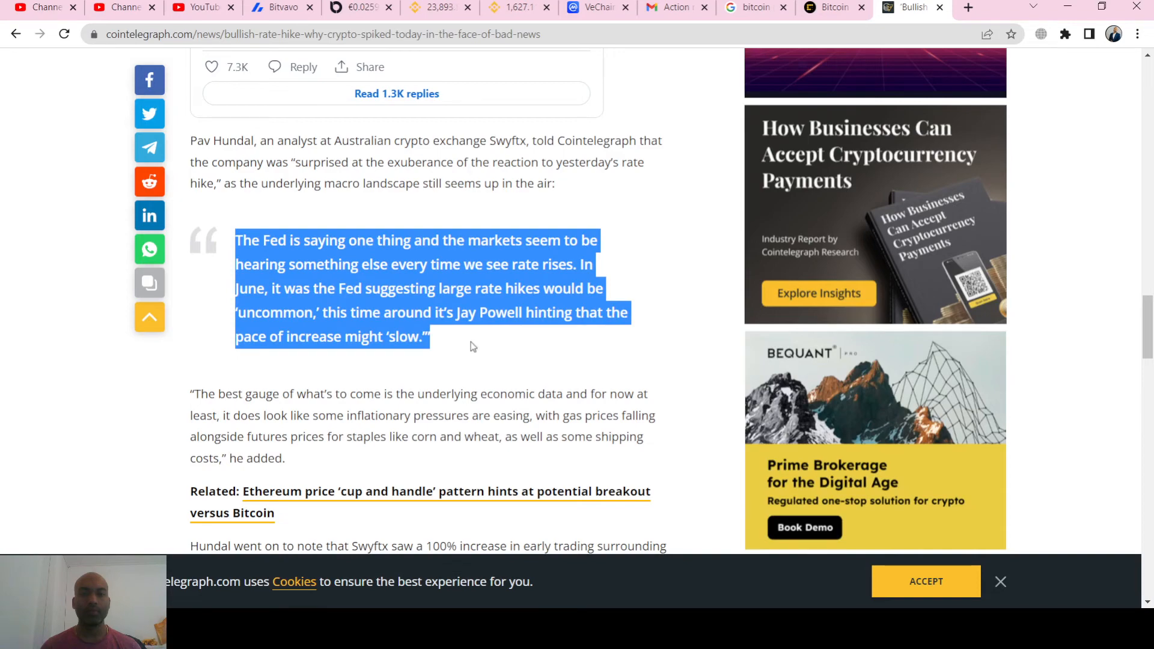
scroll("down", 3)
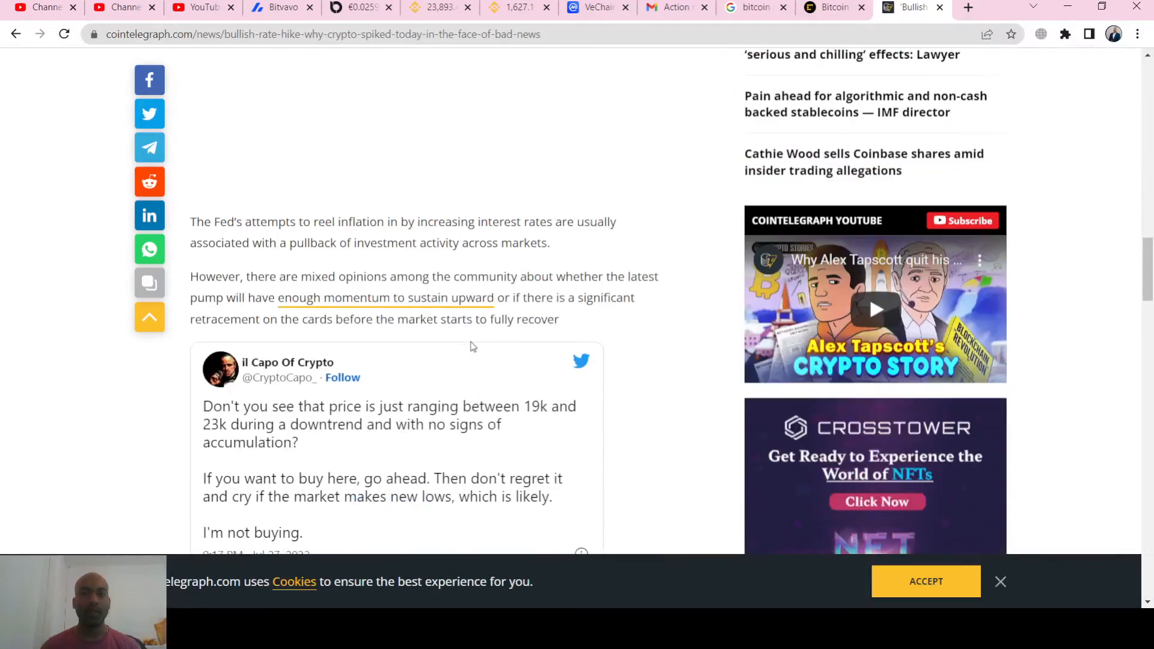
scroll("up", 3)
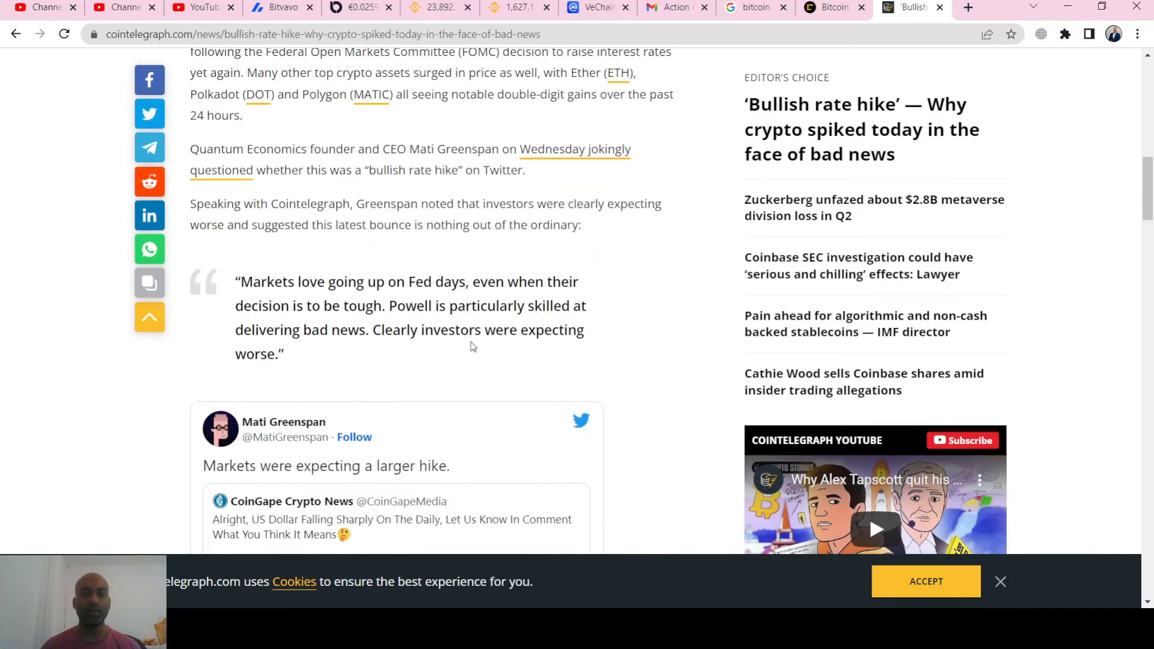
scroll("up", 3)
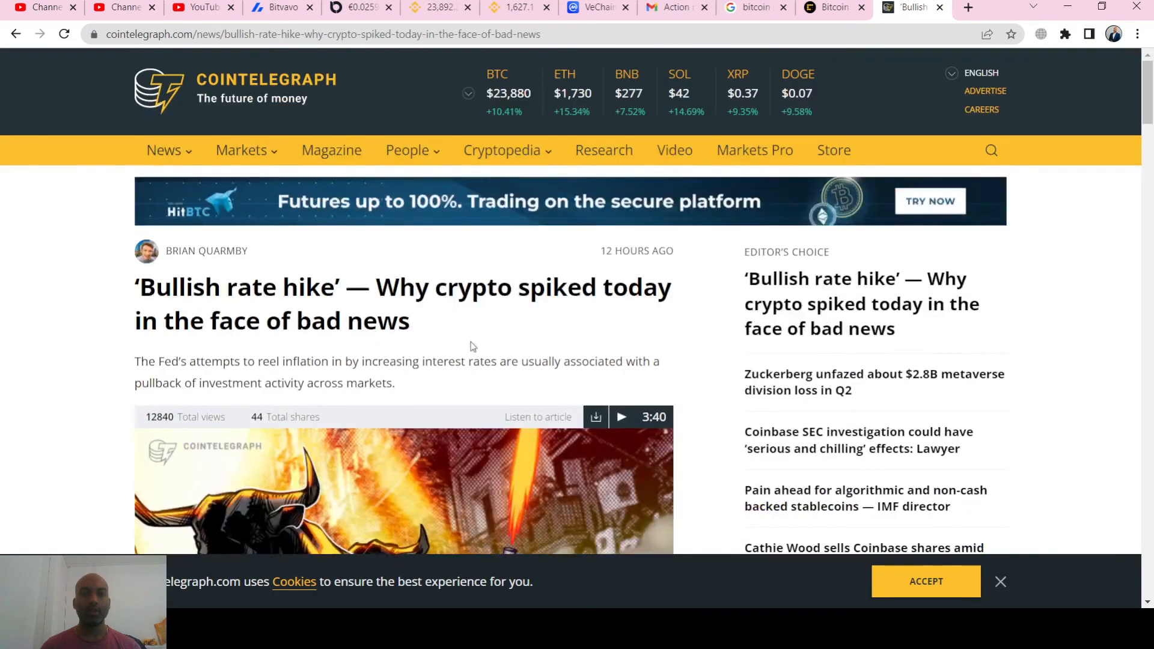
left_click(361, 7)
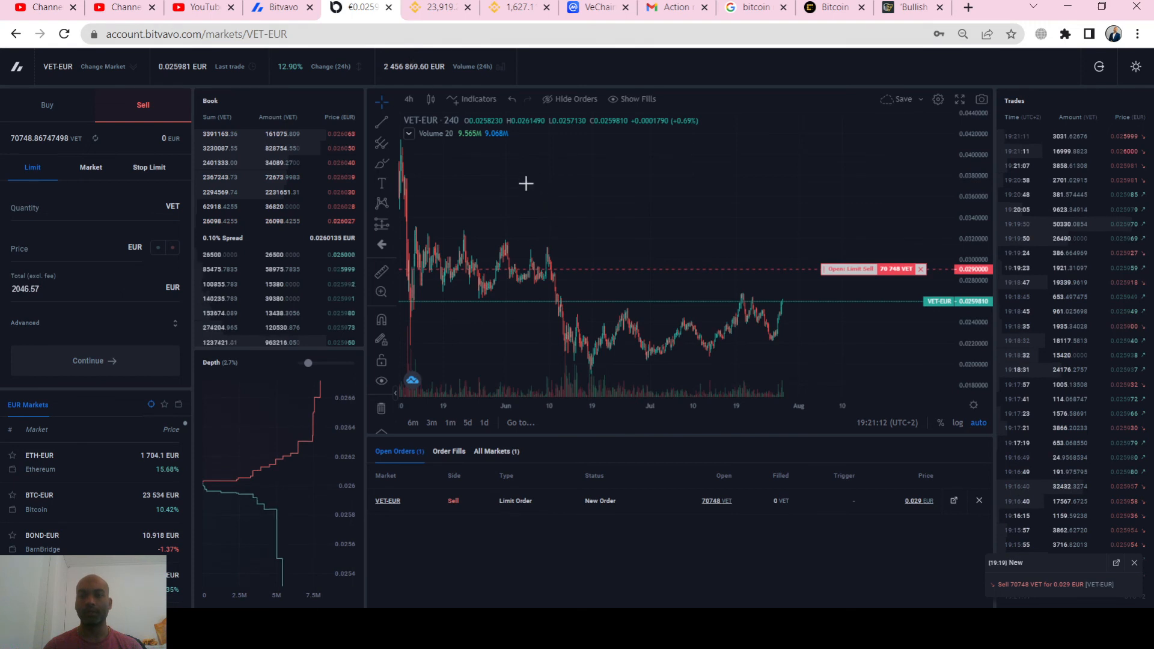
mouse_move(789, 194)
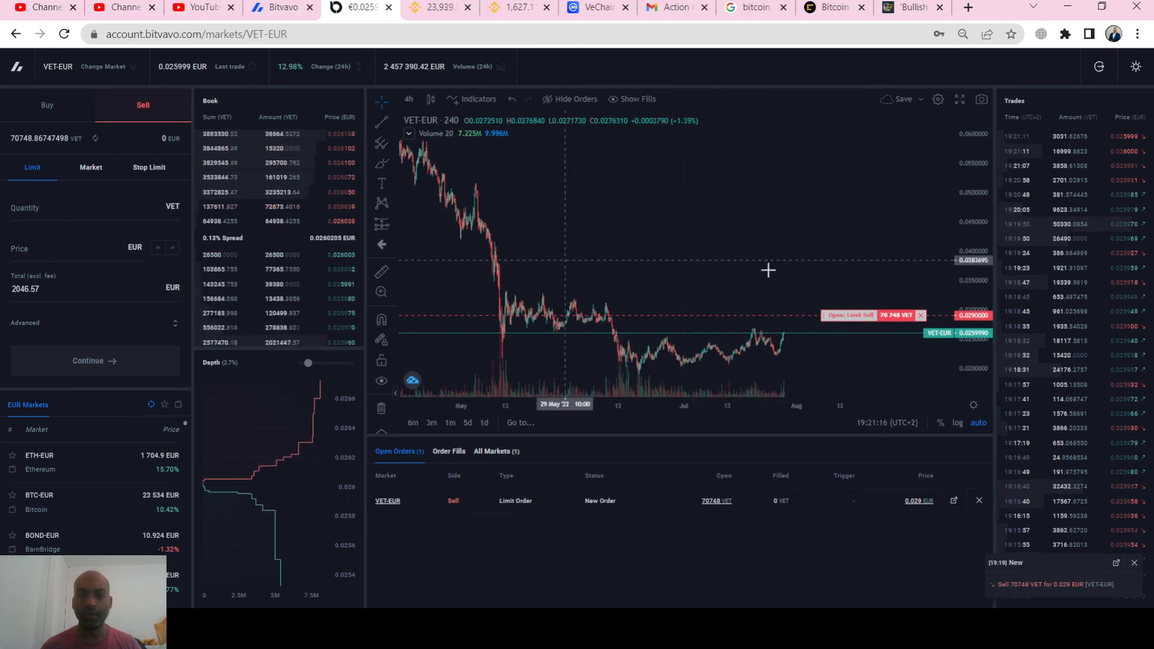
mouse_move(700, 211)
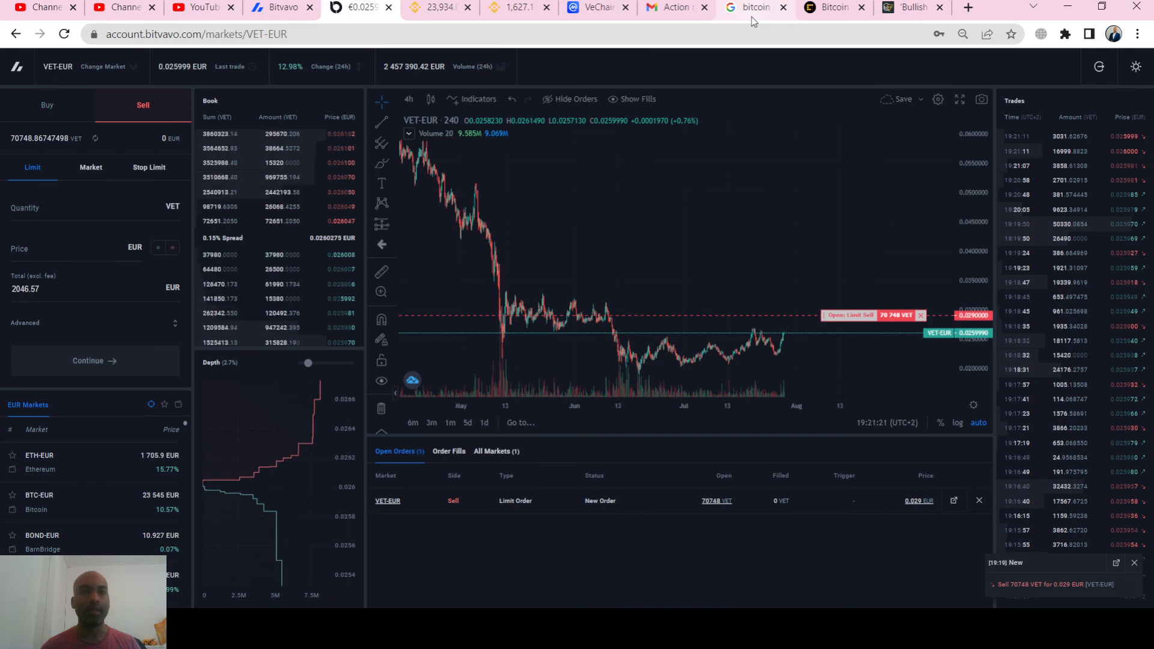
mouse_move(592, 138)
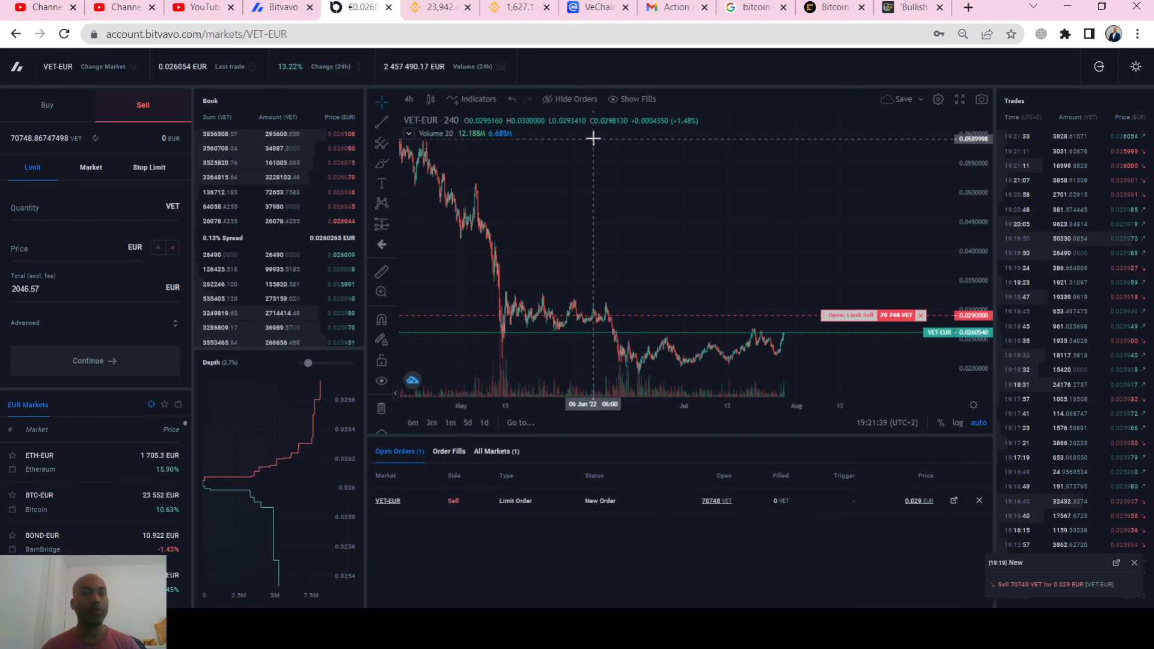
mouse_move(714, 277)
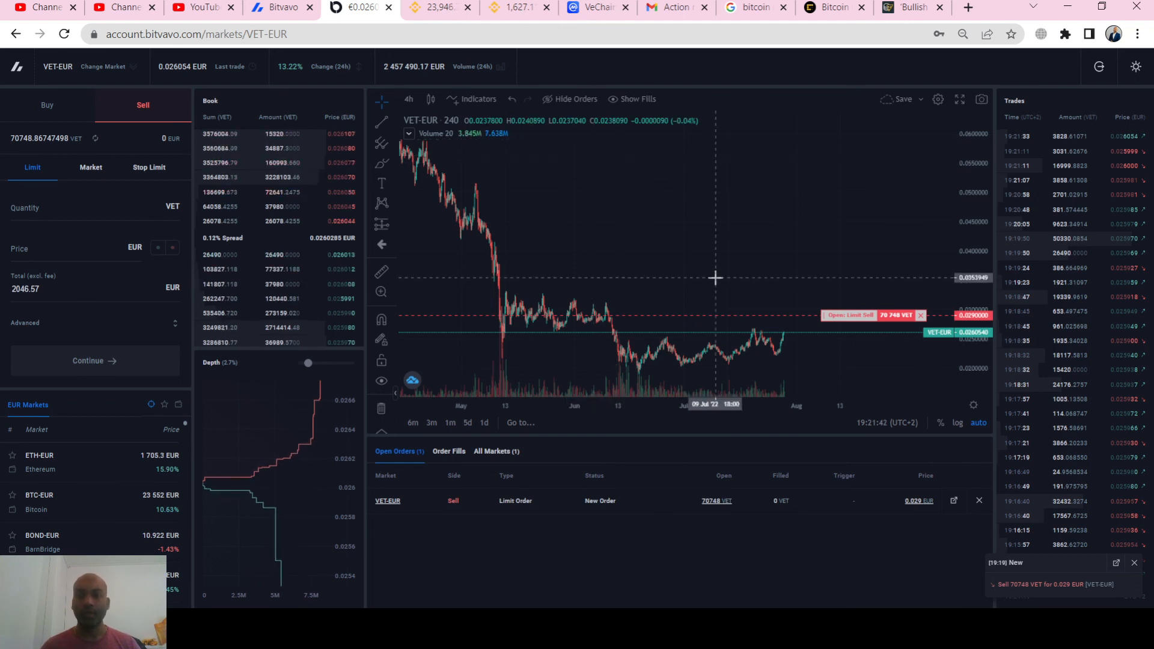